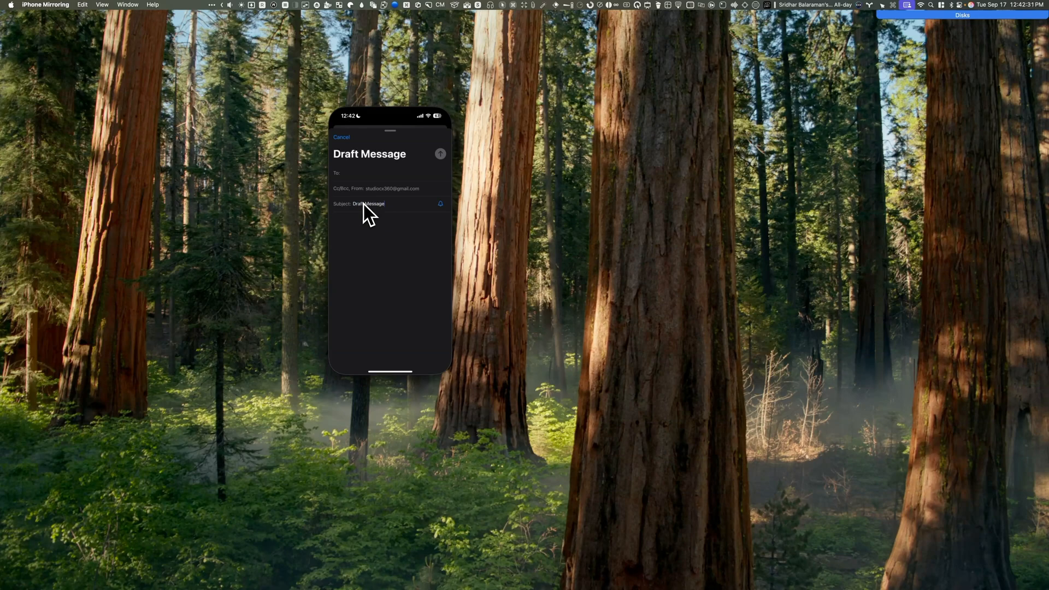
Step: Write 'I am typing this message directly' in the mirrored Mail draft, then copy Mac Studio Front.png
text(I am typing this message directly from my keyboard.)
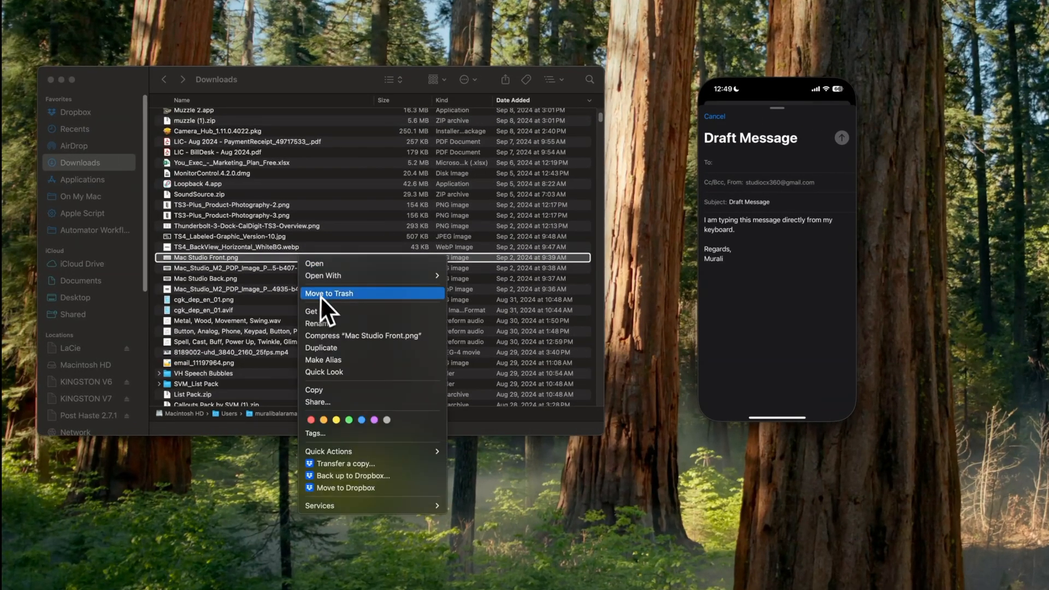
mouse_move(331, 390)
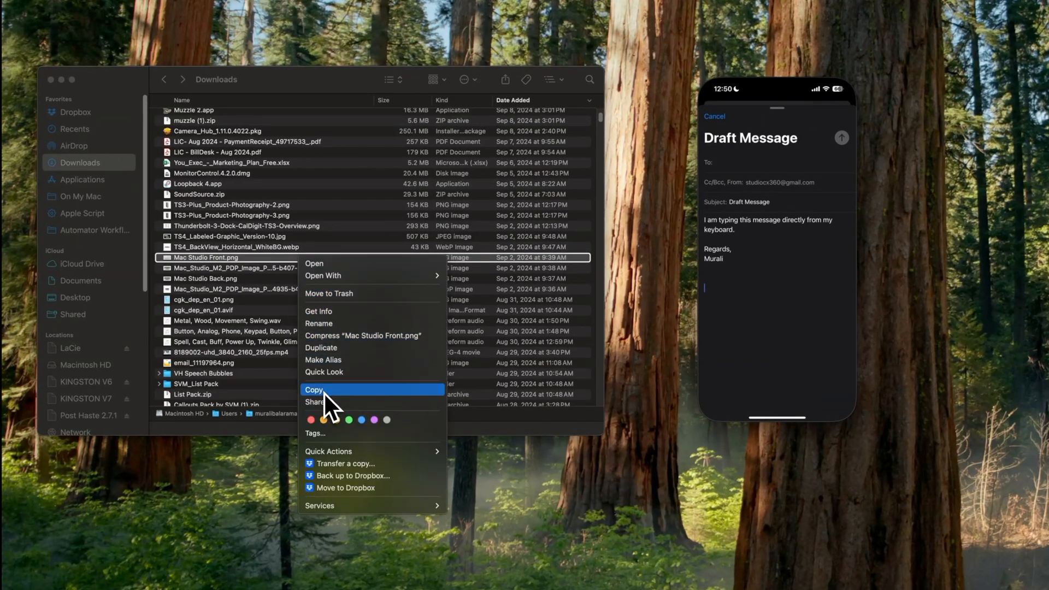
click(315, 390)
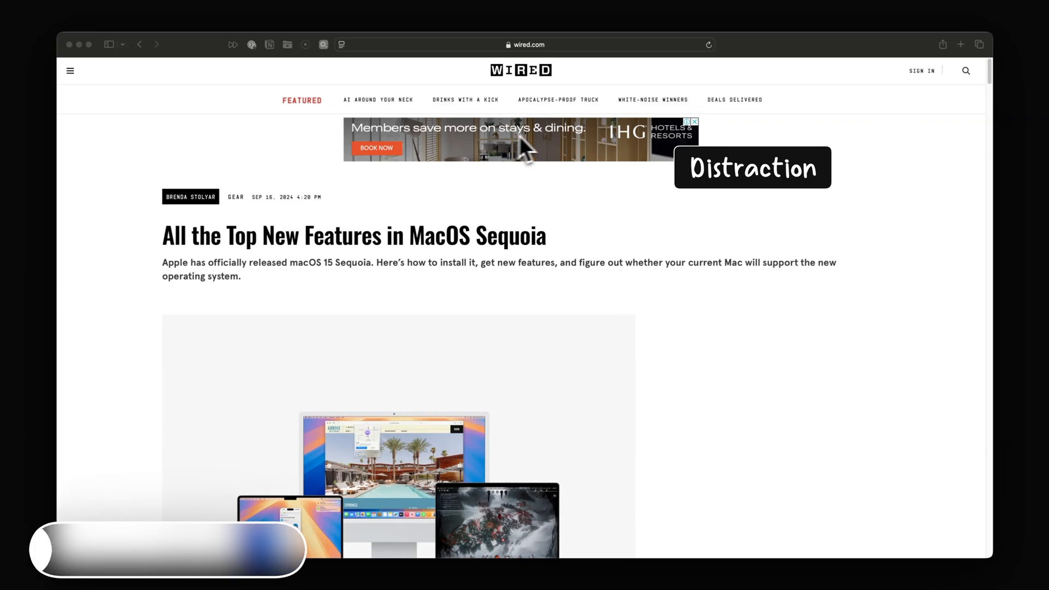
Step: Show the macOS Sequoia article in Reader view and return to the regular page
scroll(down, 3)
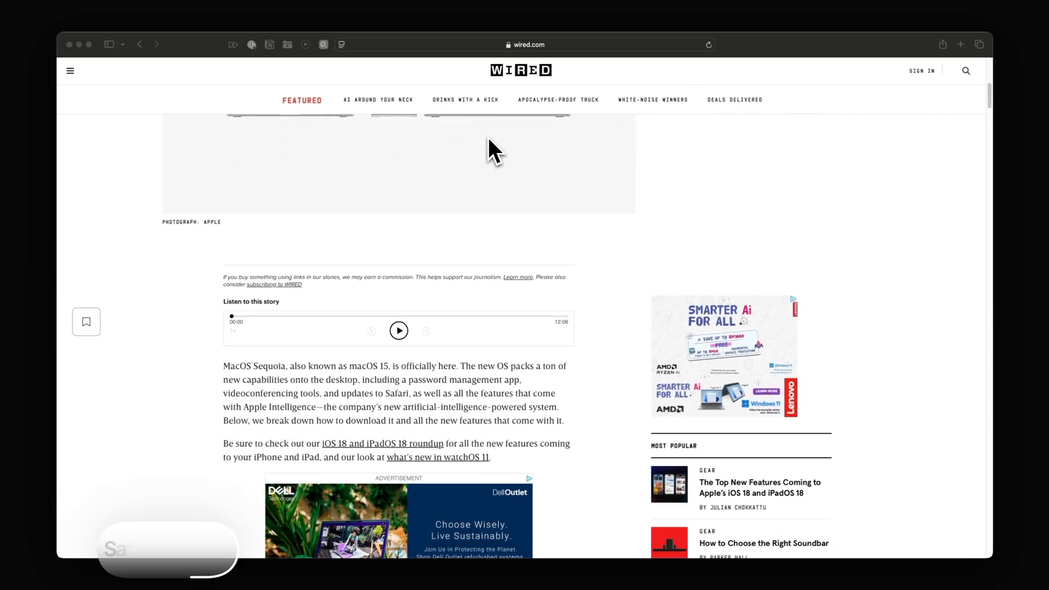
scroll(up, 3)
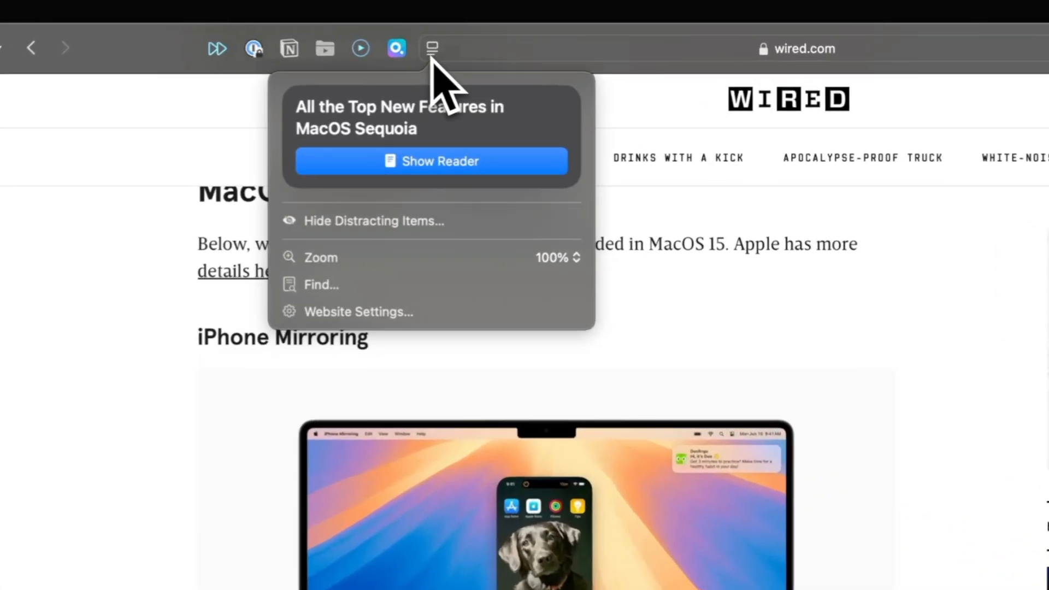
mouse_move(435, 194)
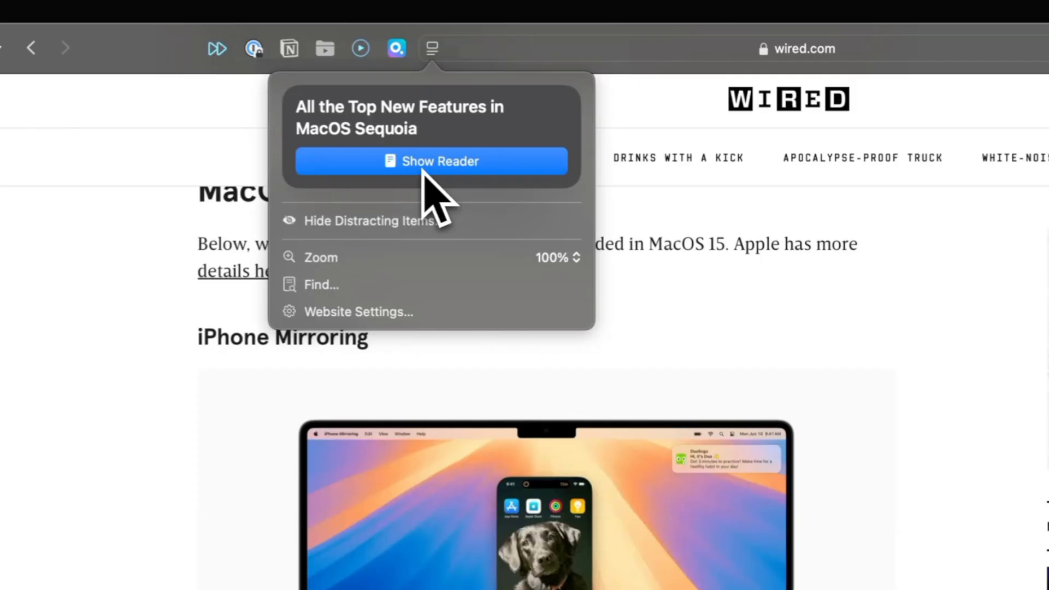
click(431, 160)
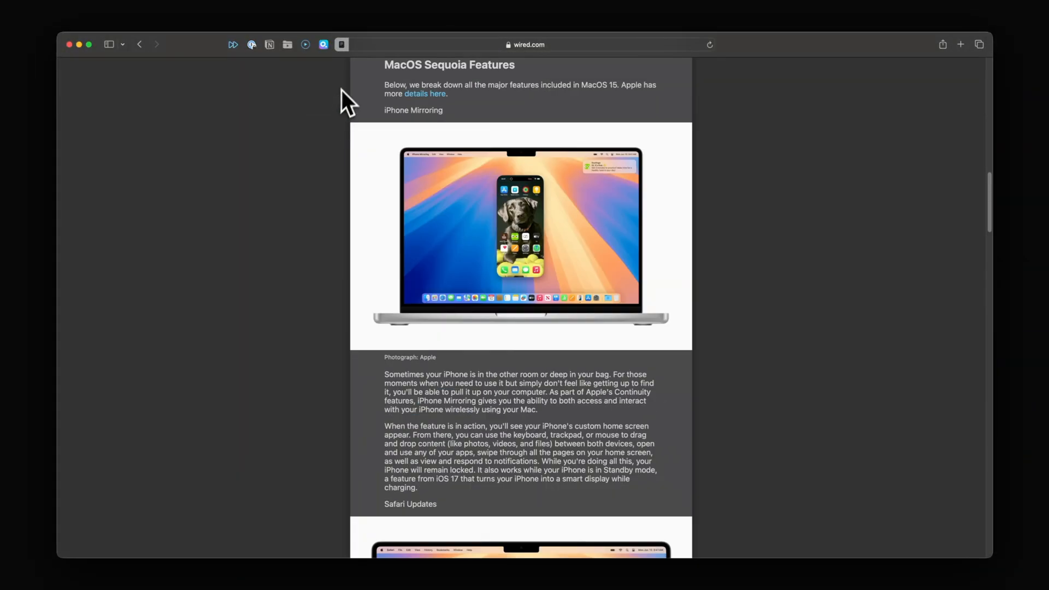
click(342, 45)
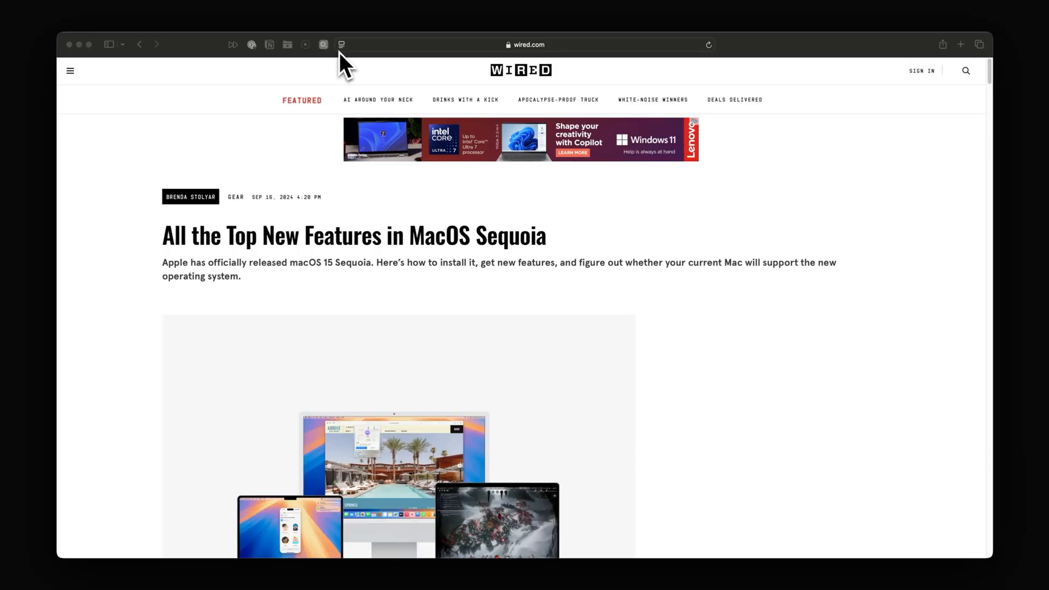
Step: Start Hide Distracting Items from the page options on this site
click(324, 44)
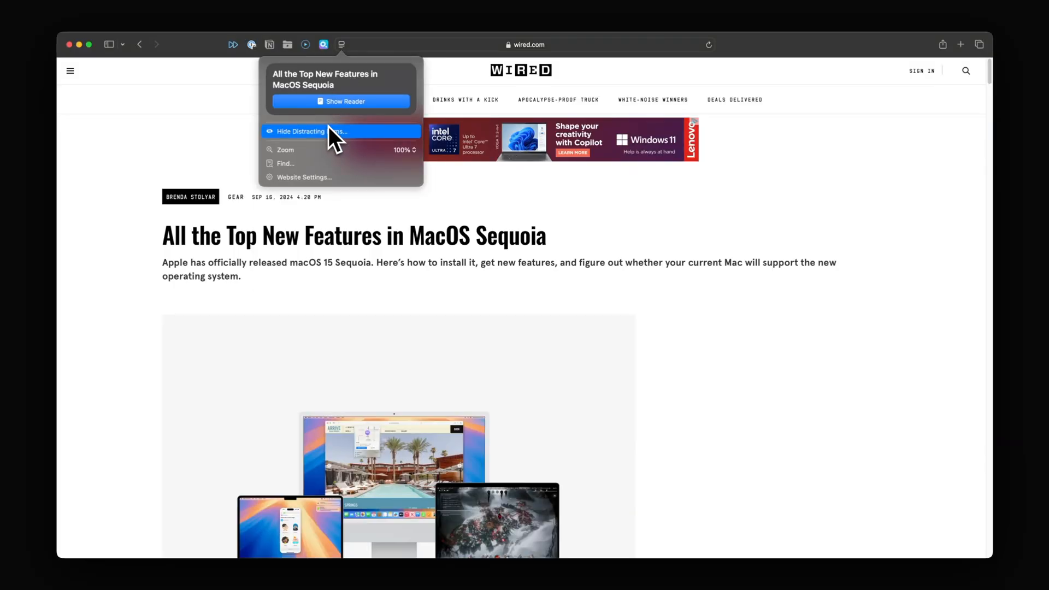
click(301, 131)
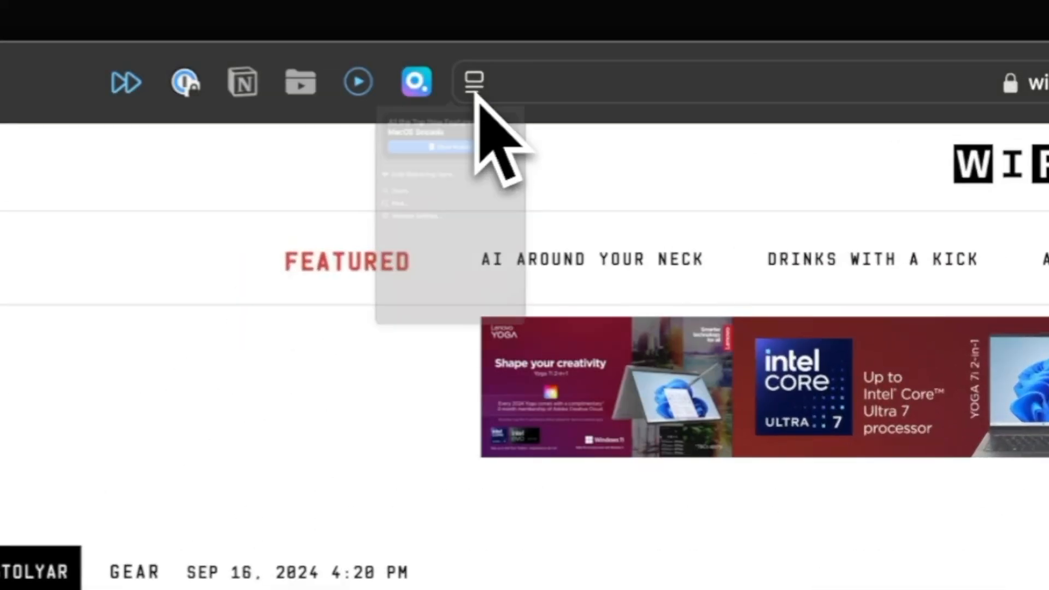
click(472, 82)
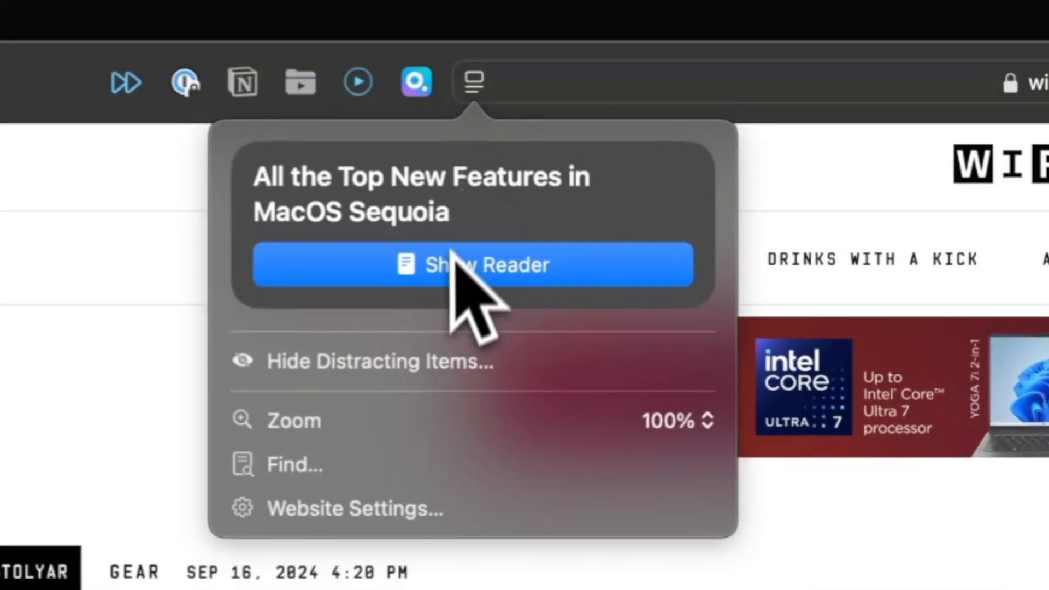
mouse_move(441, 374)
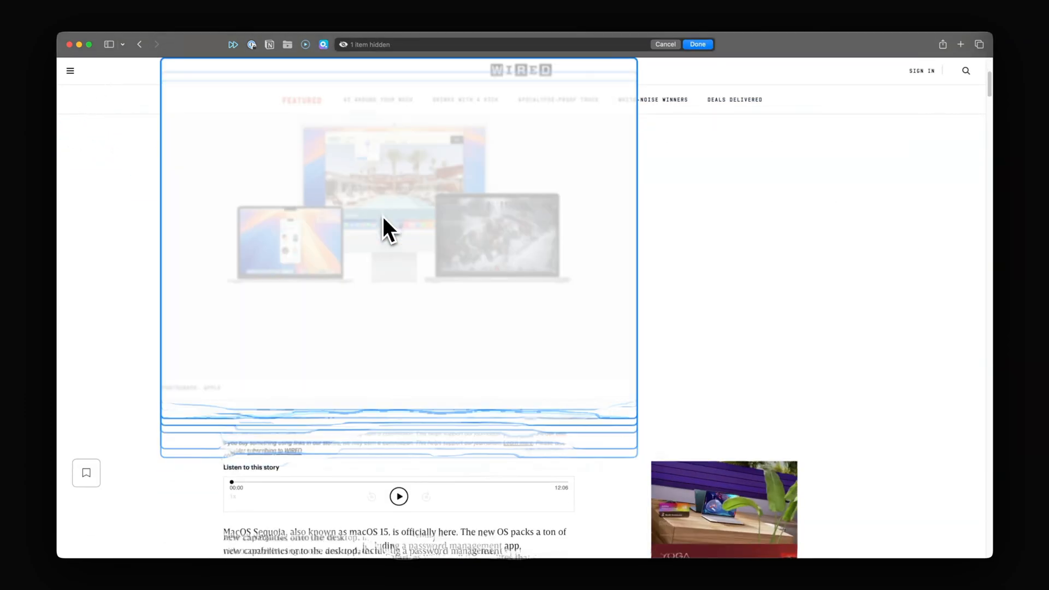
Step: Hide distracting elements on the Wired article, then restore all hidden items via Show Hidden Items
scroll(down, 3)
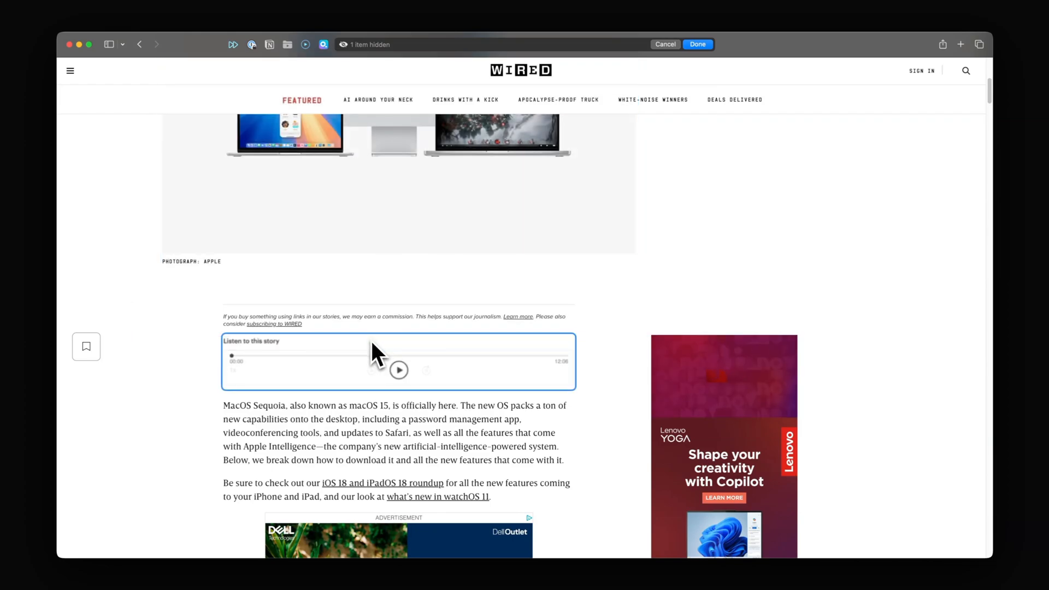
scroll(down, 3)
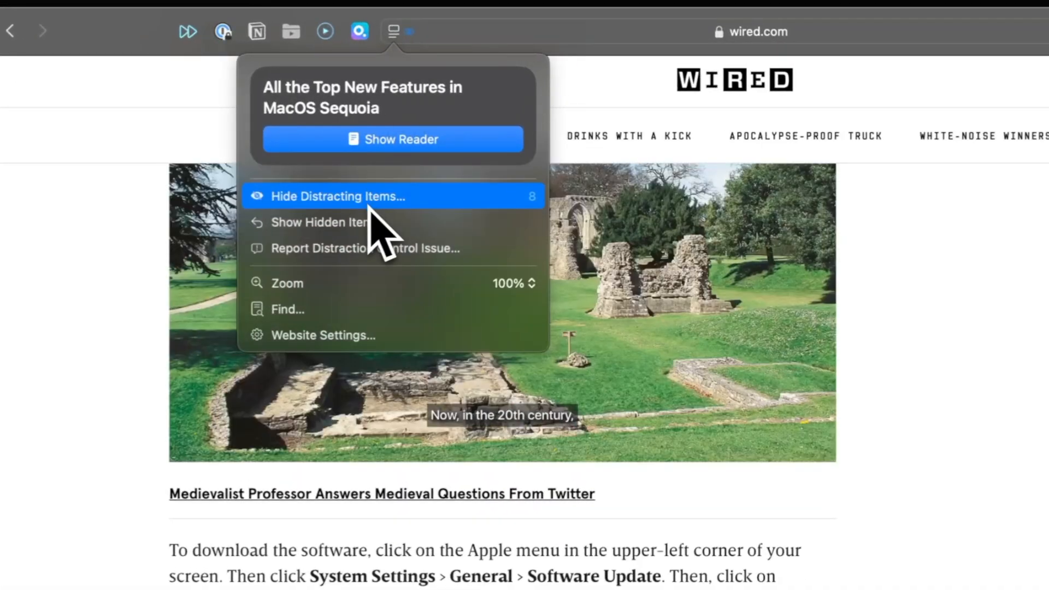
click(322, 222)
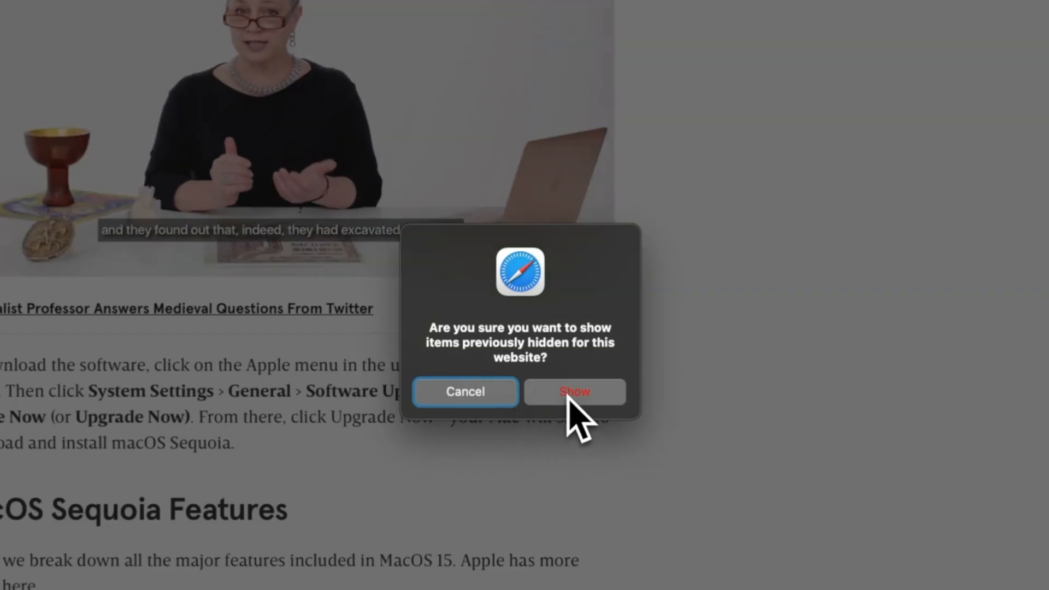
click(573, 391)
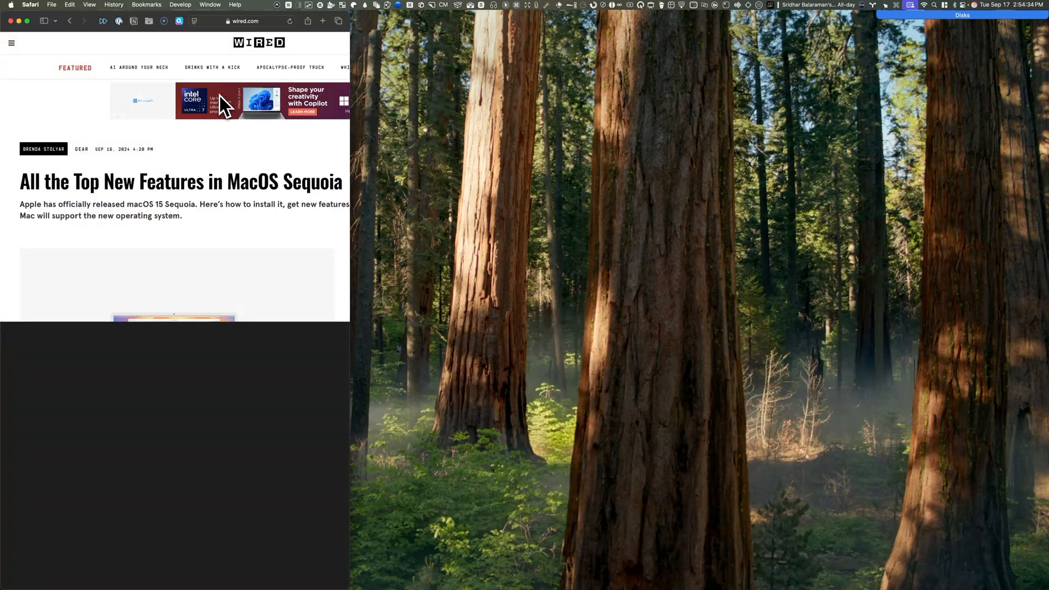
Step: Bring up Freeform's Window menu for the Move & Resize tiling options
click(204, 4)
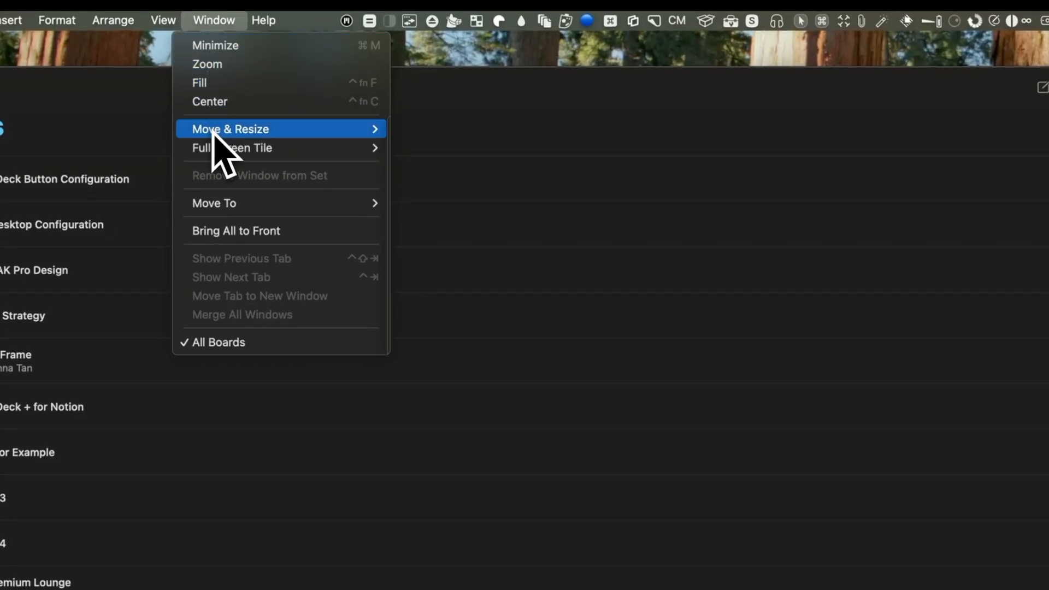
mouse_move(230, 129)
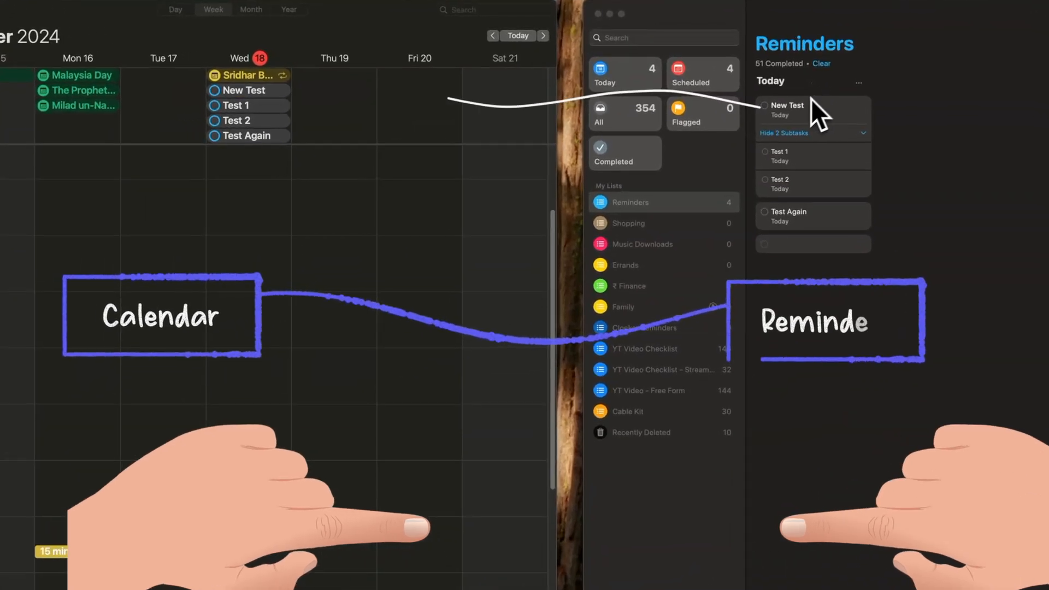
Step: Select the New Test reminder, begin marking it completed, then cancel
click(796, 107)
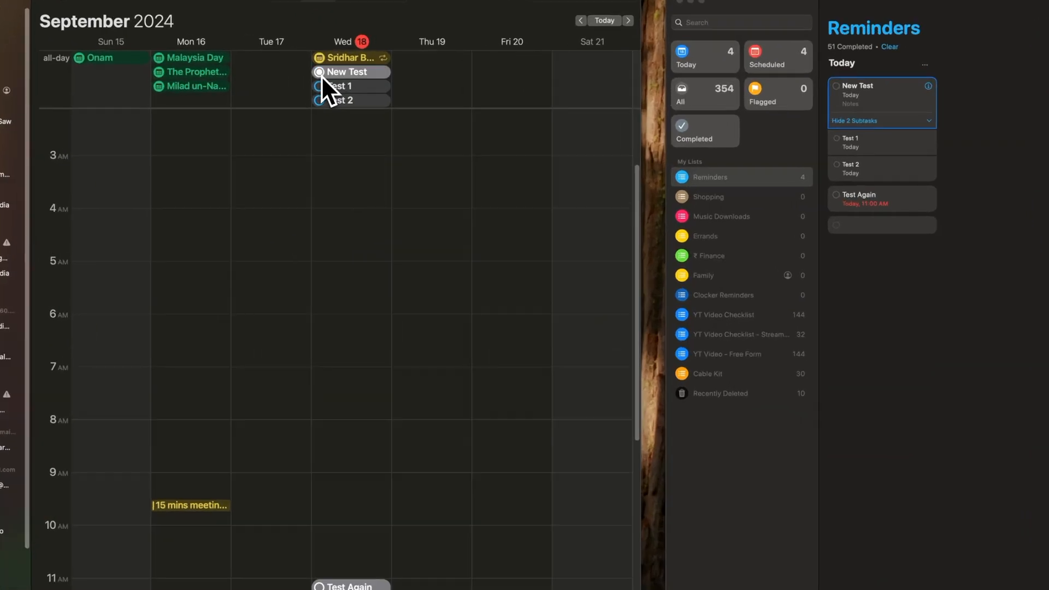
click(320, 72)
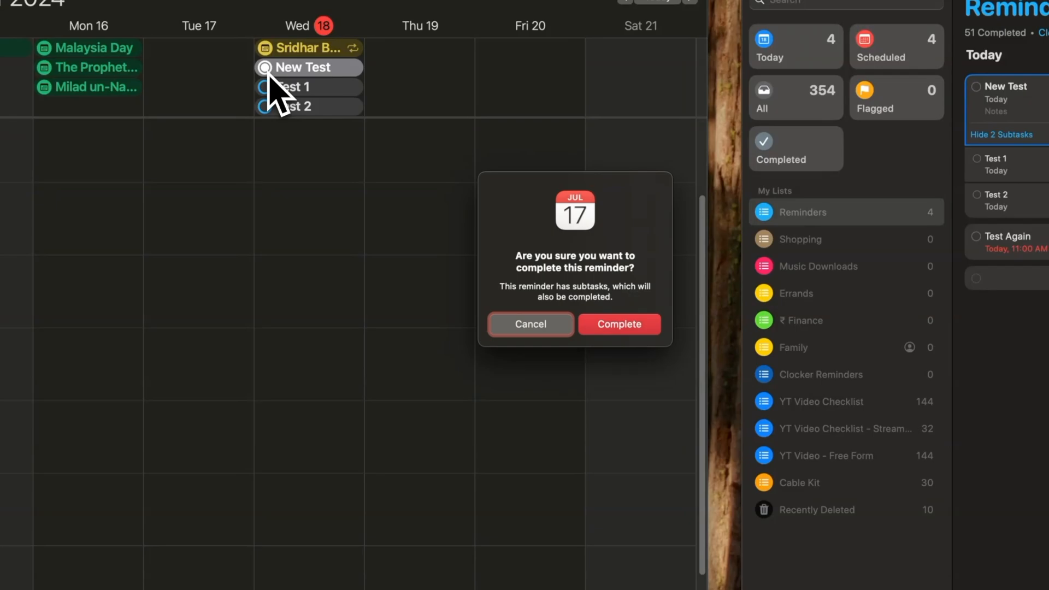
click(530, 323)
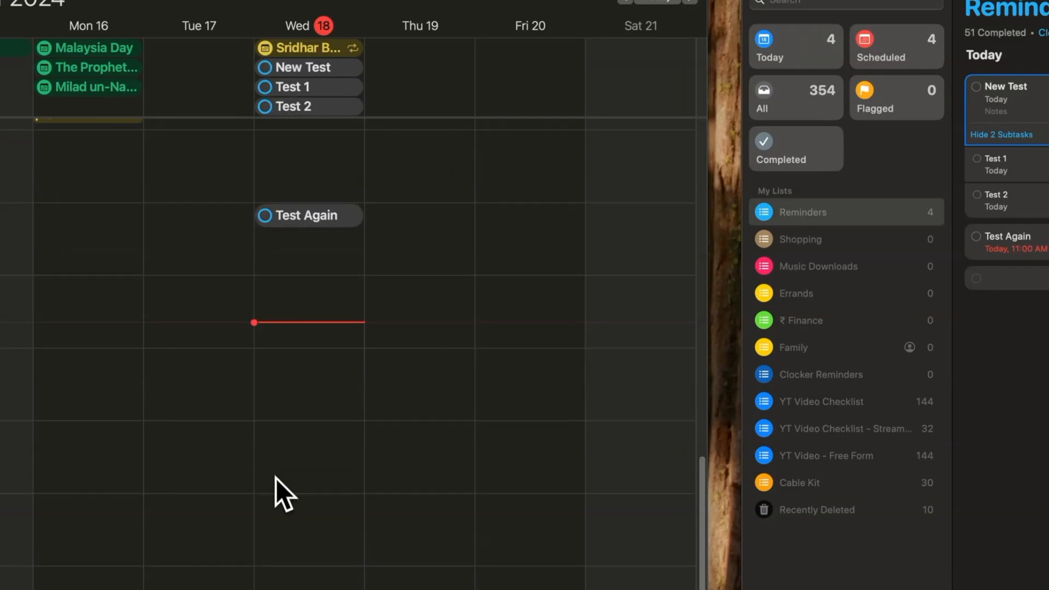
Step: Create a reminder titled 'New Test After' at 2 PM on Wednesday
double_click(308, 458)
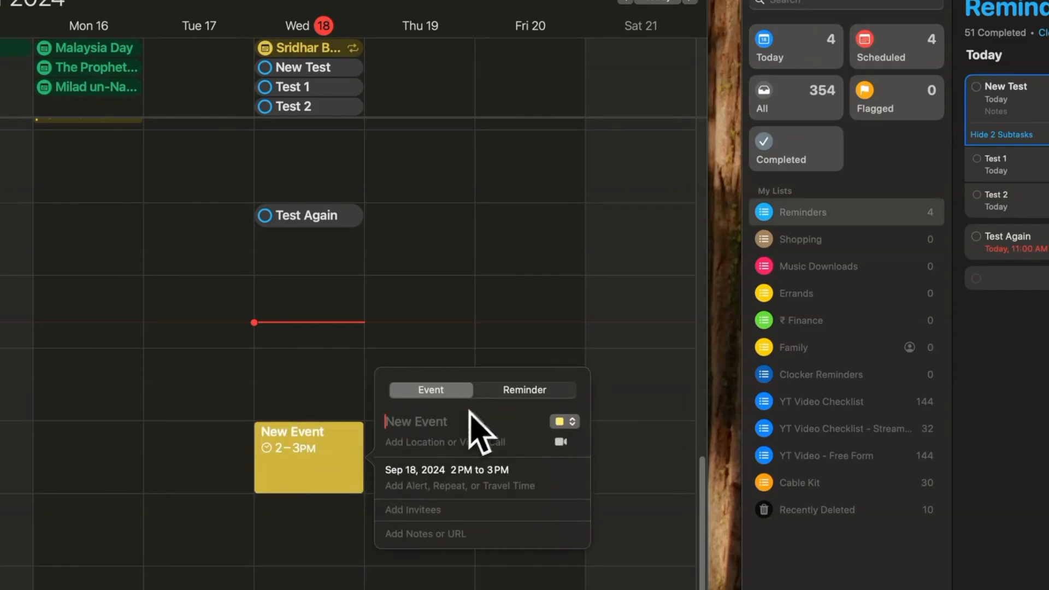
click(524, 389)
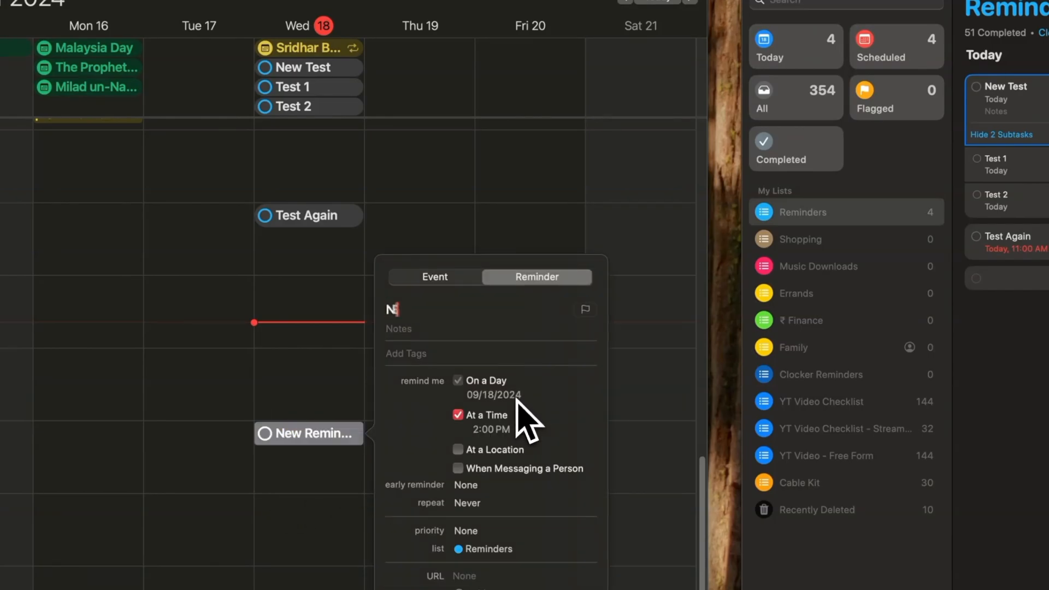
text(ew Test After)
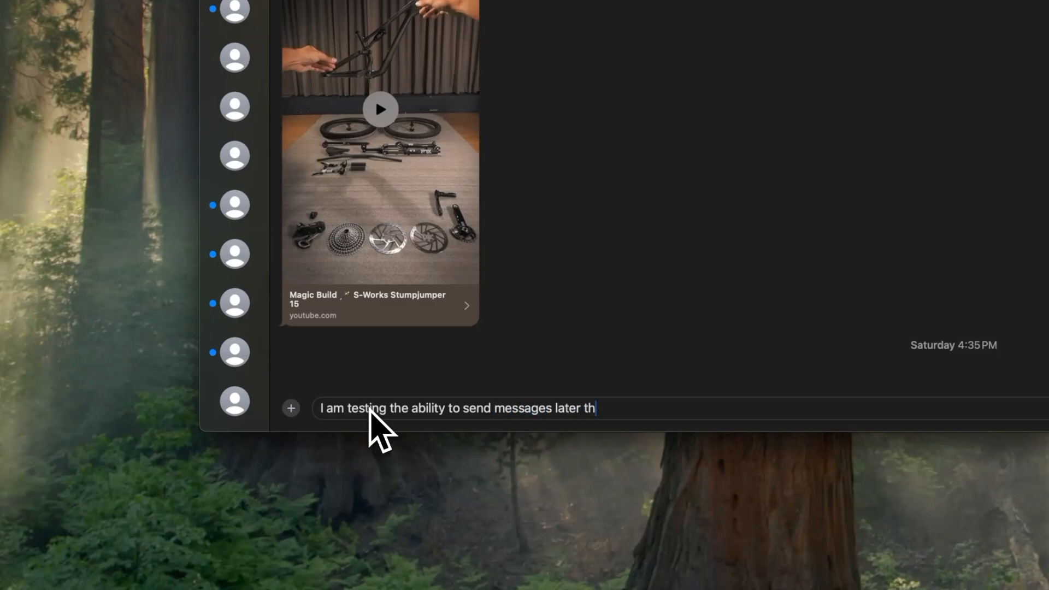
Step: Finish the message 'can now, inside iMessages', accept the correction and schedule it with Send Later
text(an now, inside imessages)
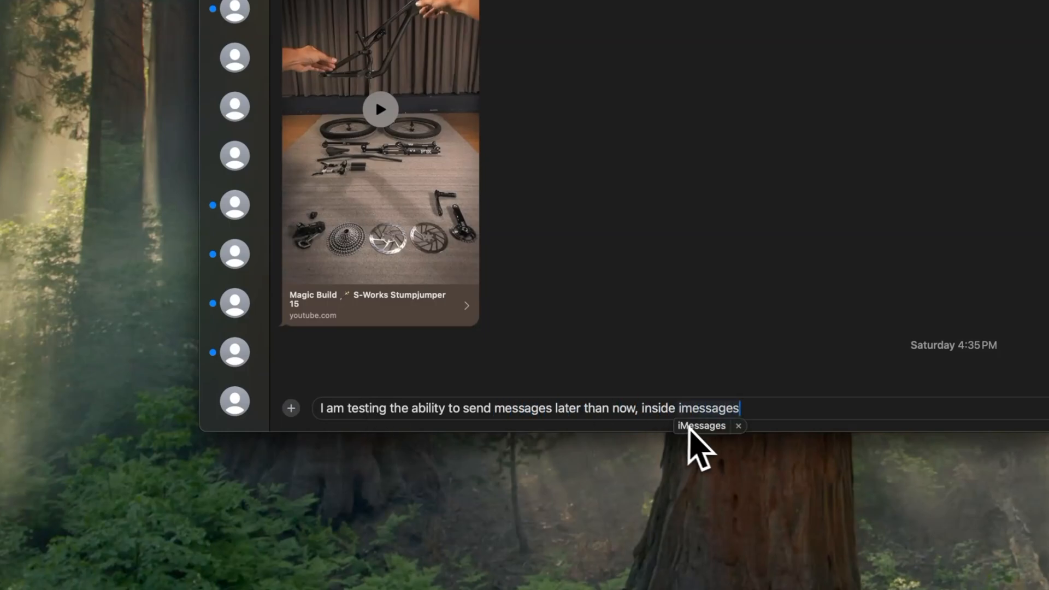
click(290, 407)
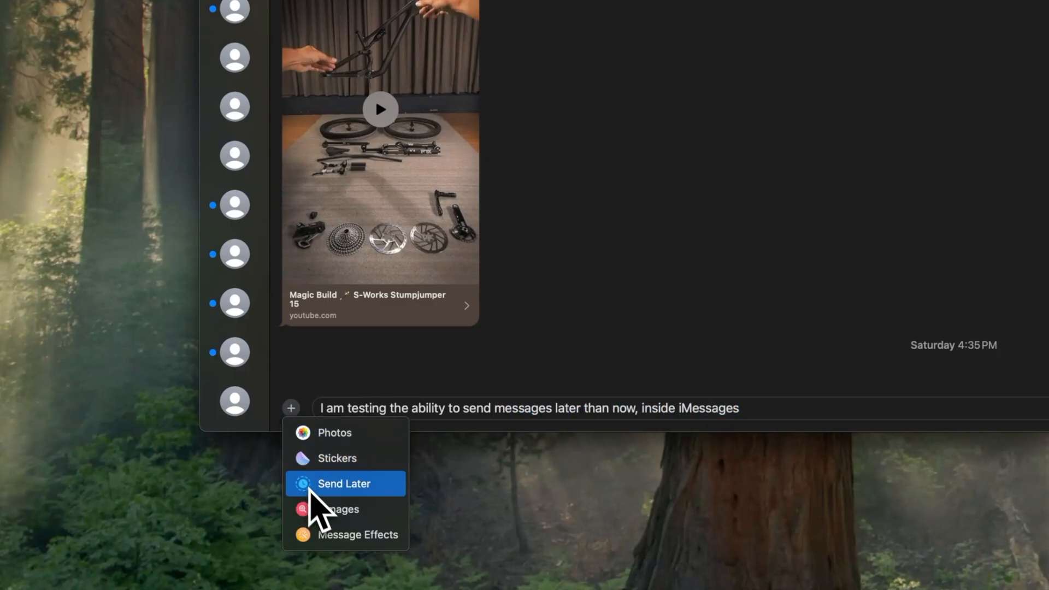
click(344, 483)
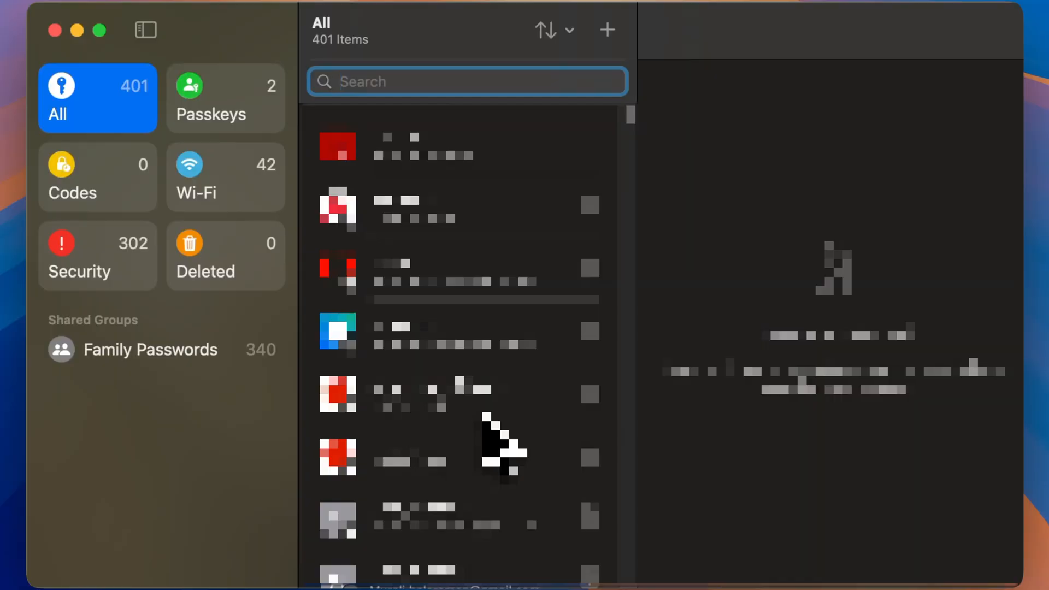
mouse_move(492, 428)
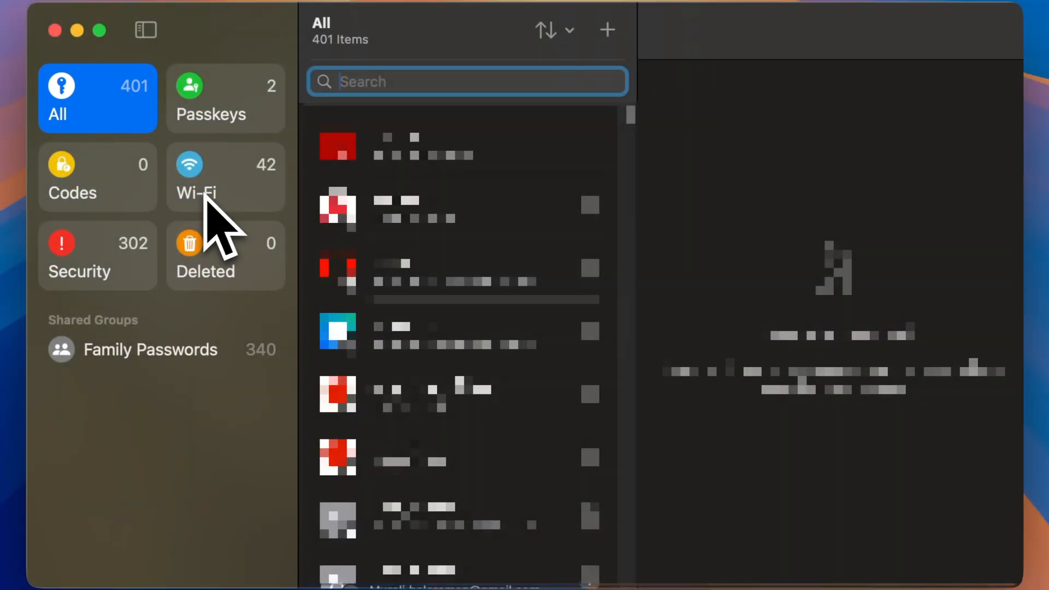
Step: Browse the Passwords sidebar tiles: Wi-Fi networks, the empty Deleted list and verification Codes
click(97, 177)
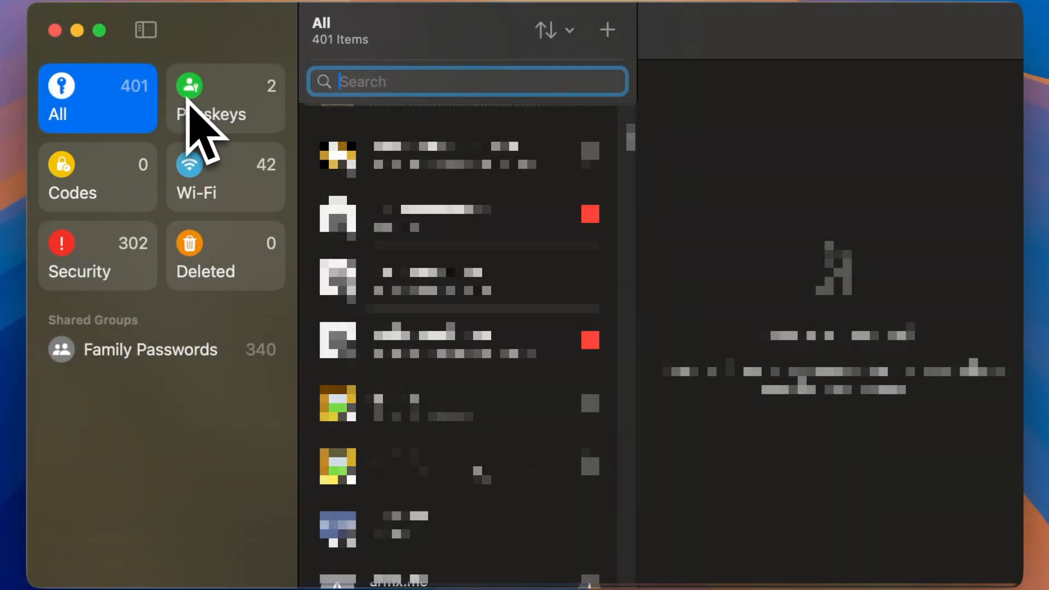
click(225, 177)
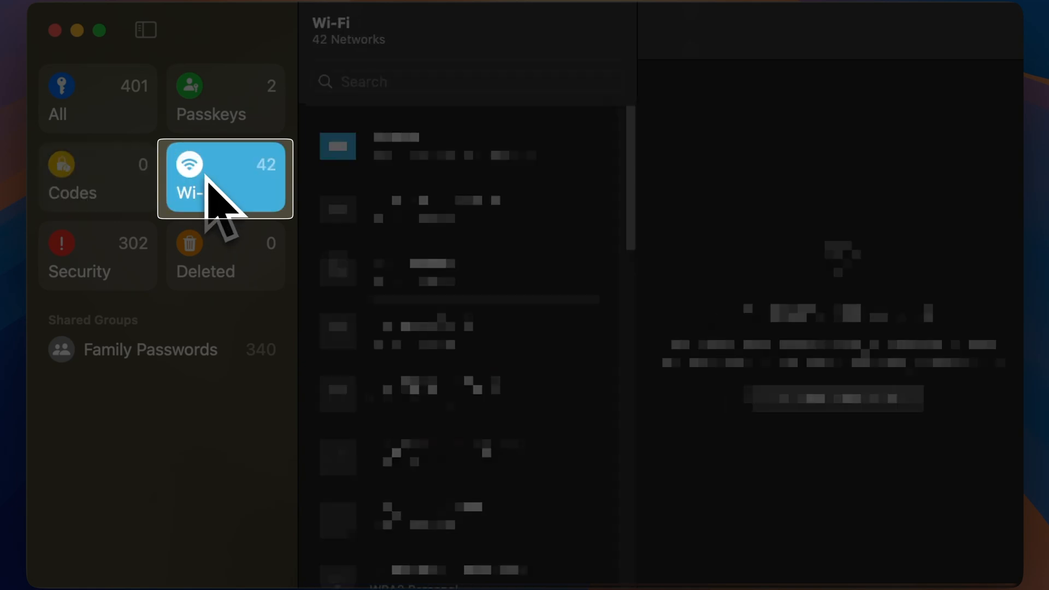
click(226, 255)
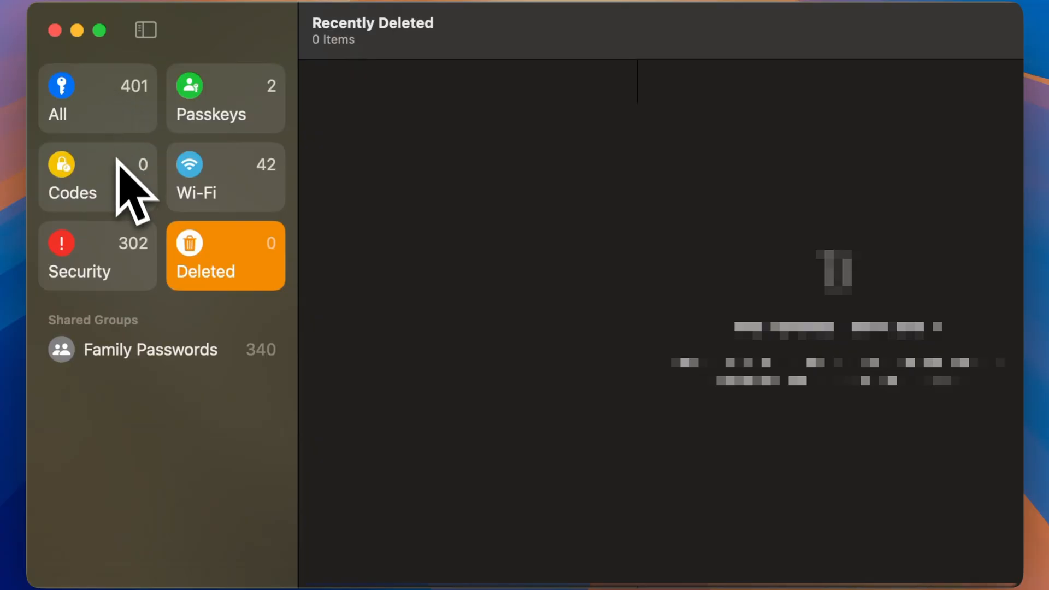
click(151, 349)
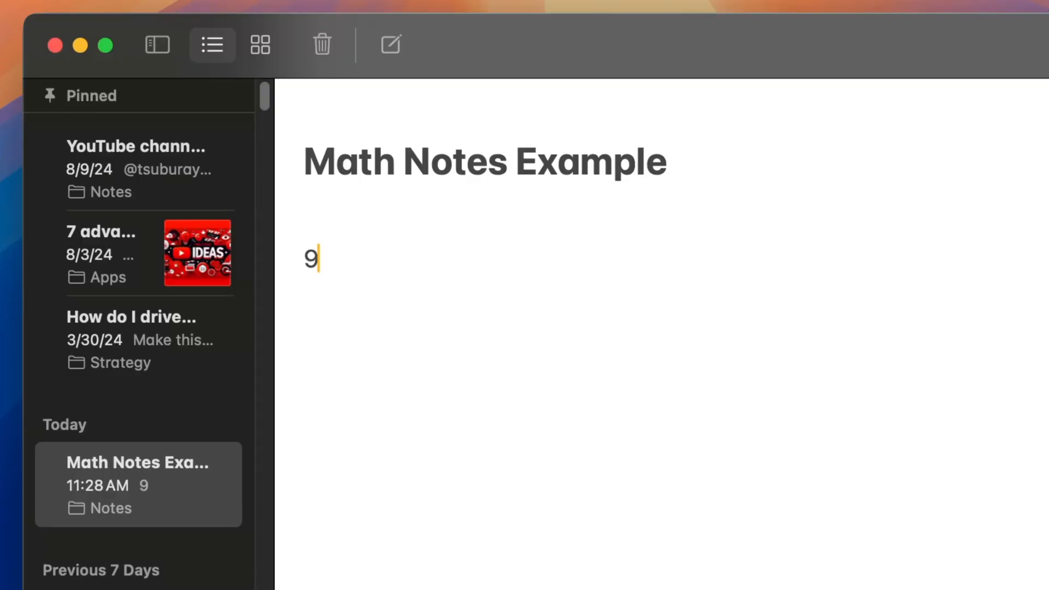
Step: Have Math Notes solve 9+14=23, then begin defining variables like a=2
text(+14)
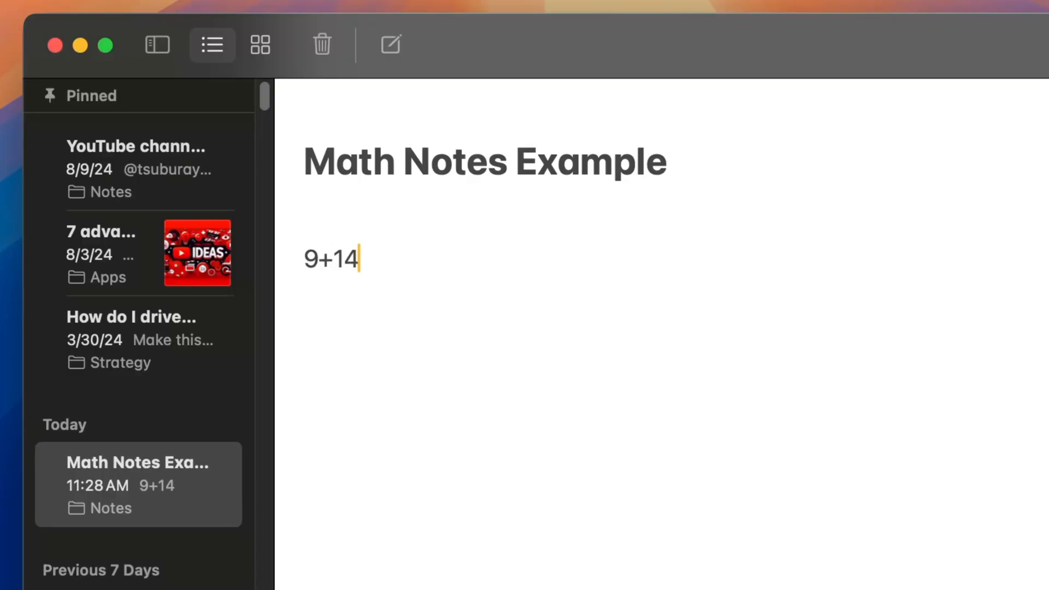
text(=23)
text(b)
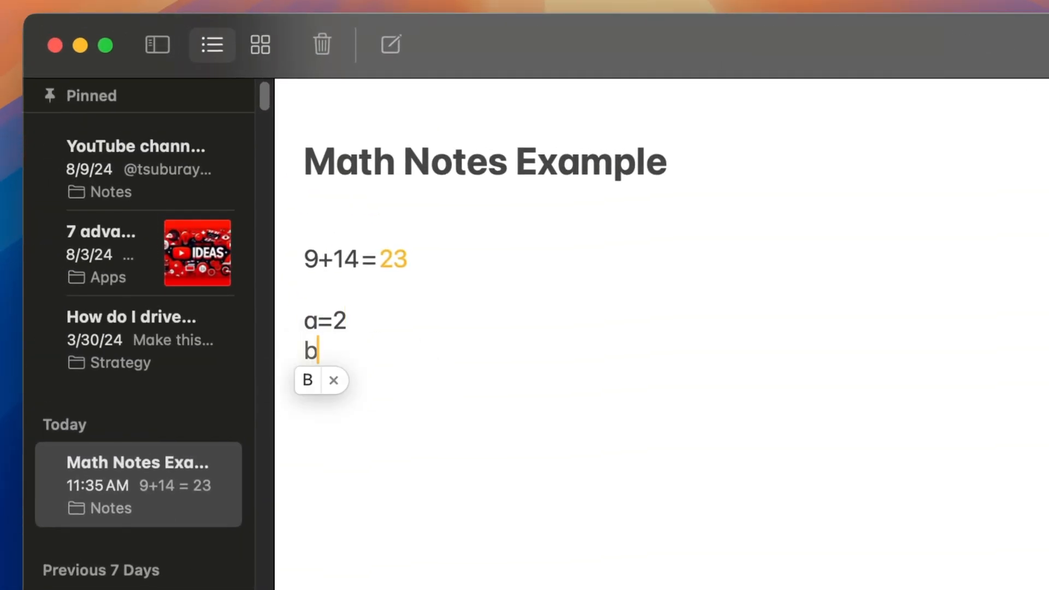
text(=3)
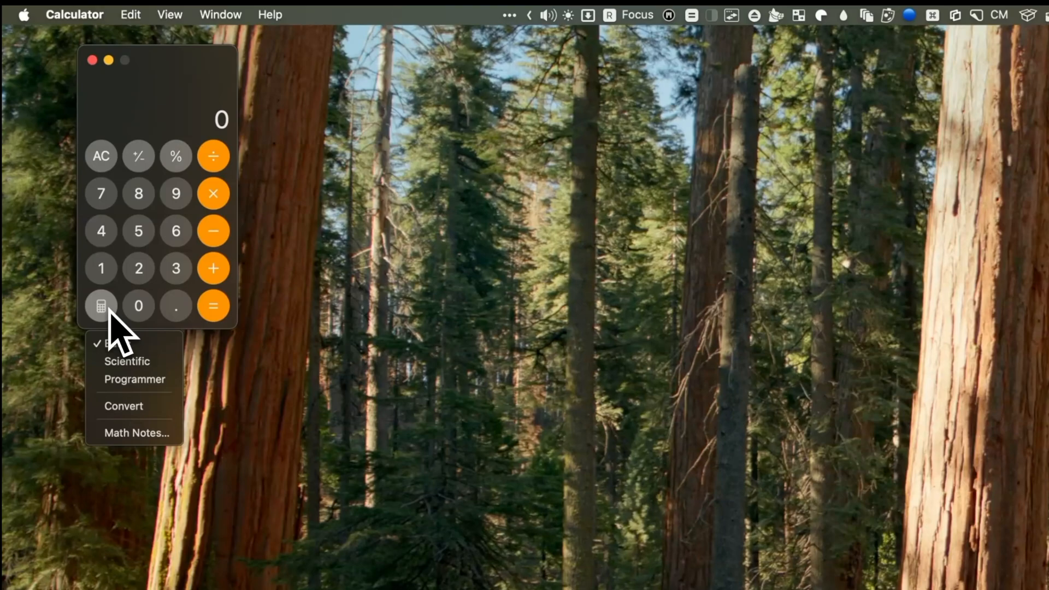
Step: Switch Calculator to Scientific and begin keying 11+(5× to show order of operations
click(126, 361)
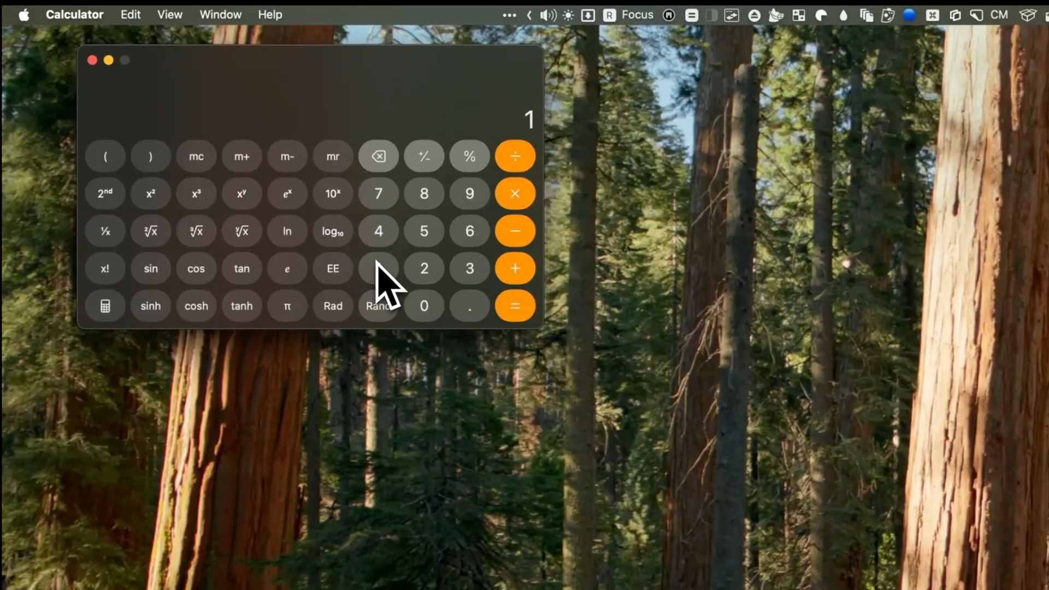
click(105, 157)
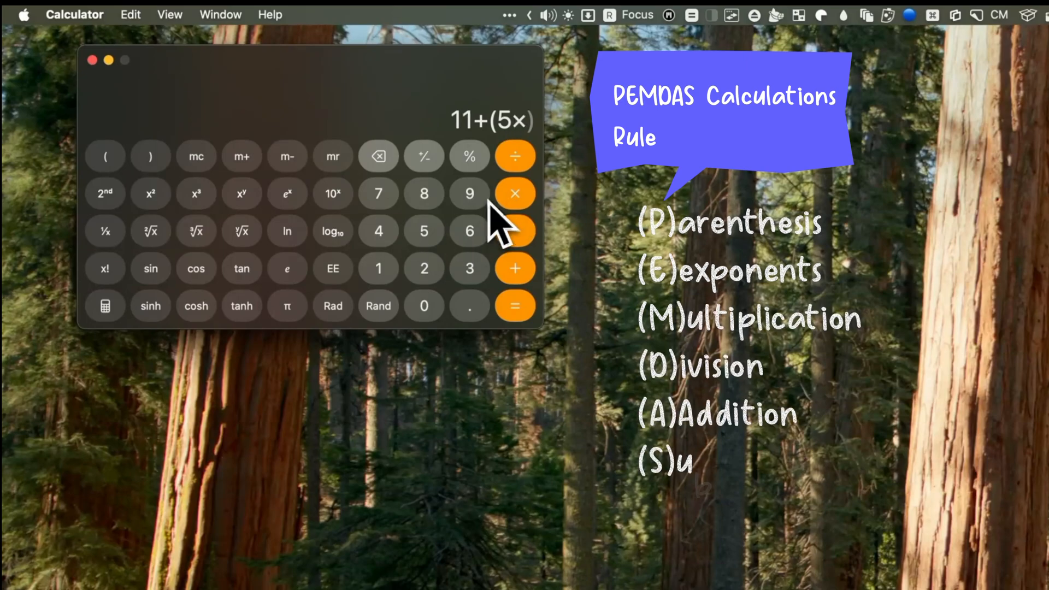
click(515, 306)
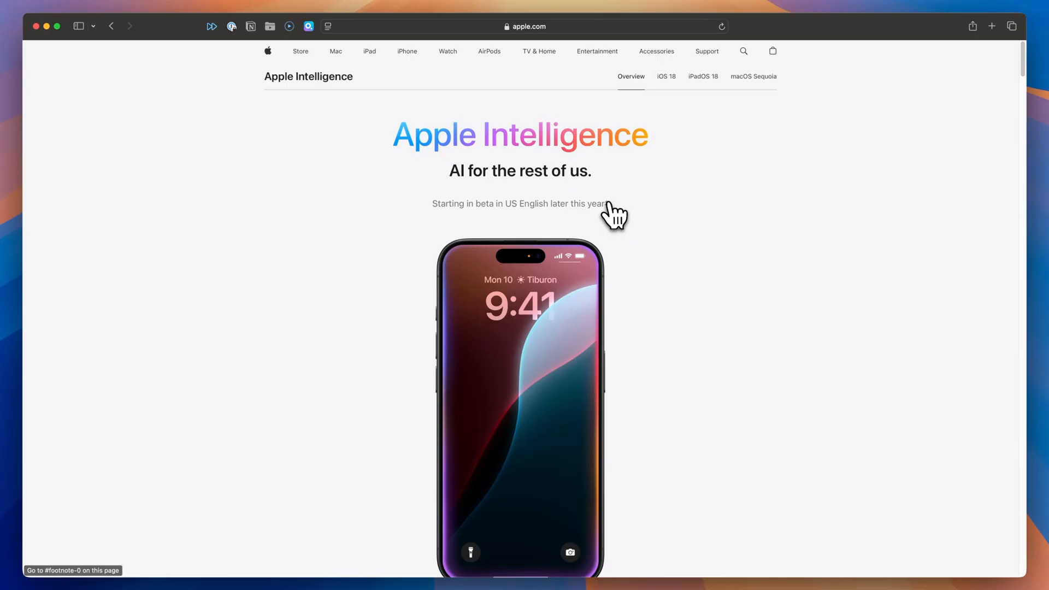
Step: Scroll the Apple Intelligence page down to its footnotes on Clean Up device availability
scroll(down, 3)
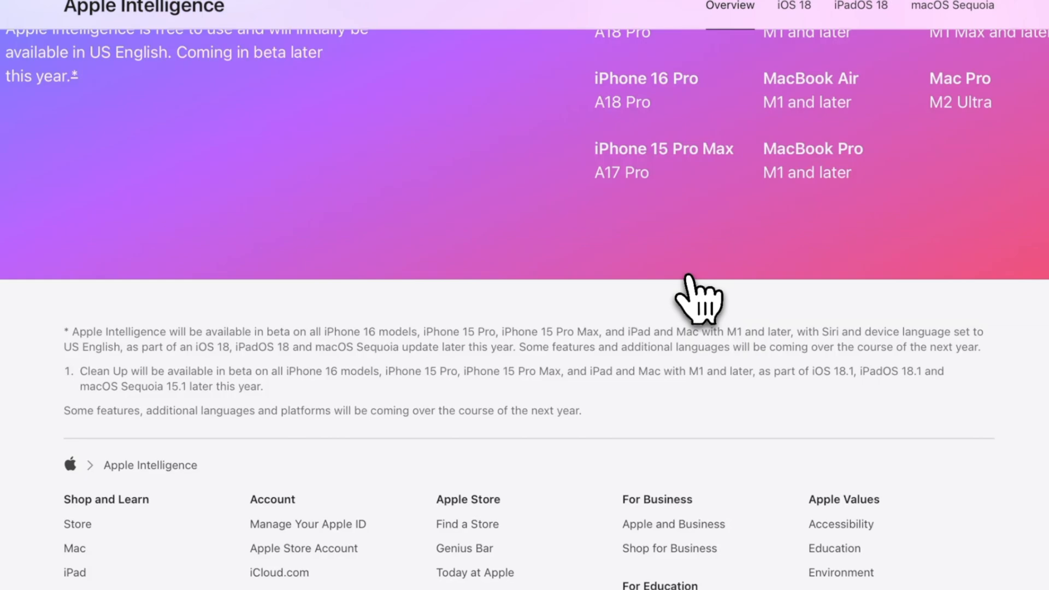
mouse_move(73, 362)
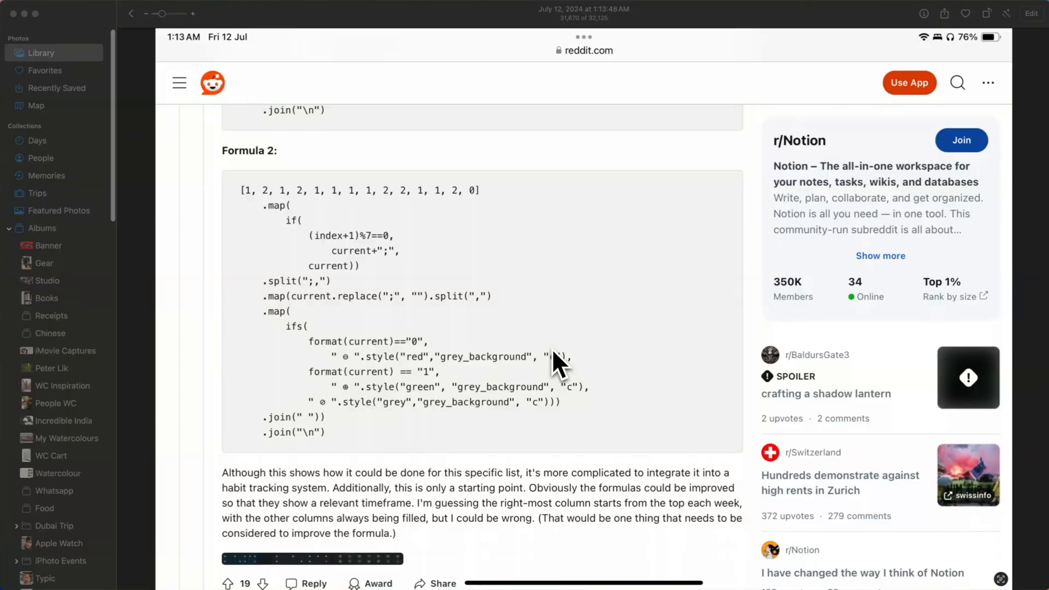
mouse_move(818, 42)
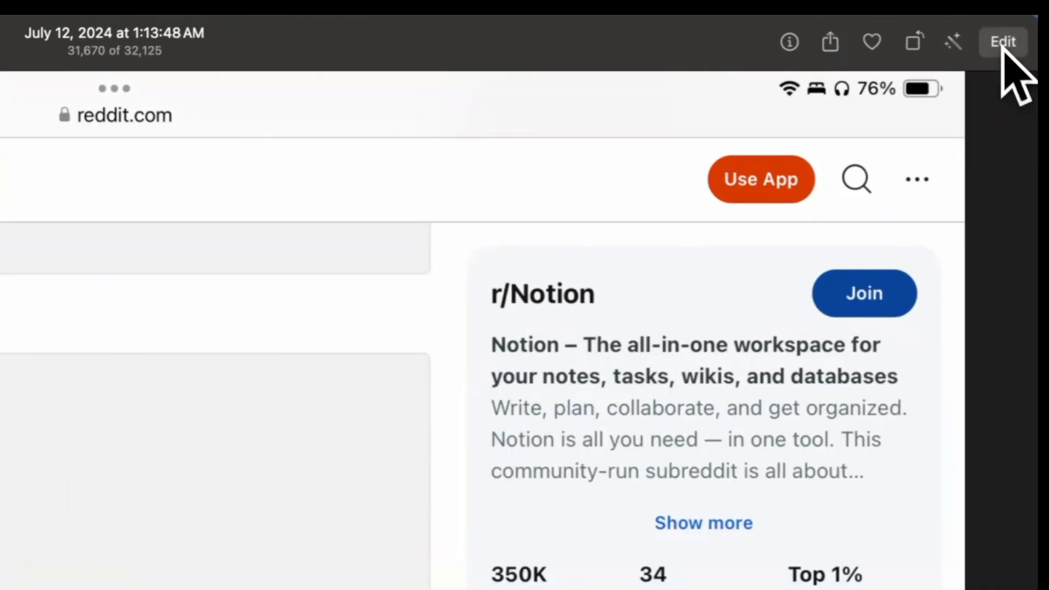
Step: Enter edit mode on the Reddit screenshot to reach the Clean Up tool for the BaldursGate3 icon
click(1002, 42)
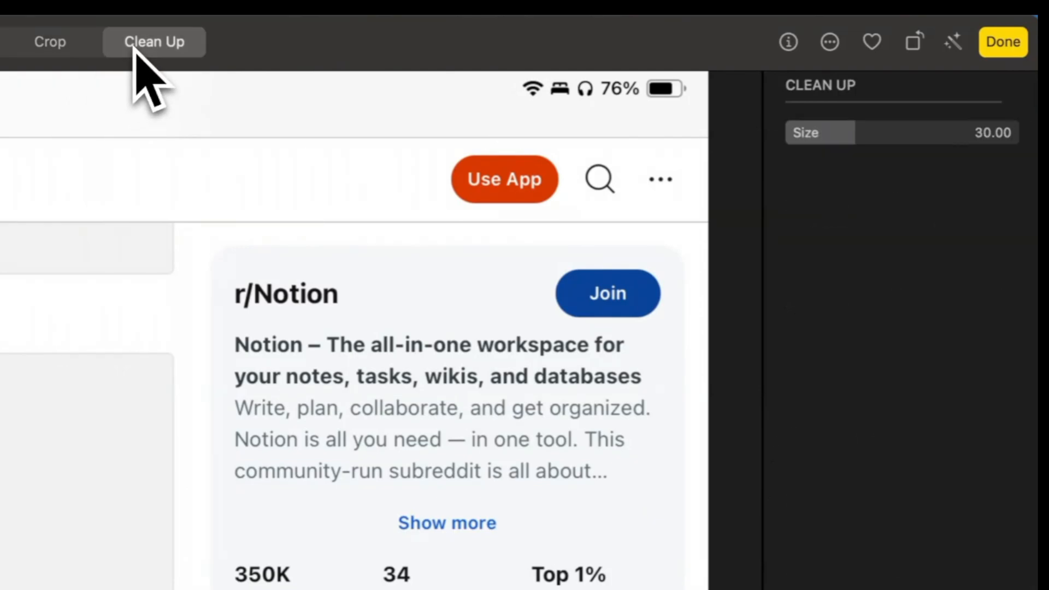
scroll(down, 3)
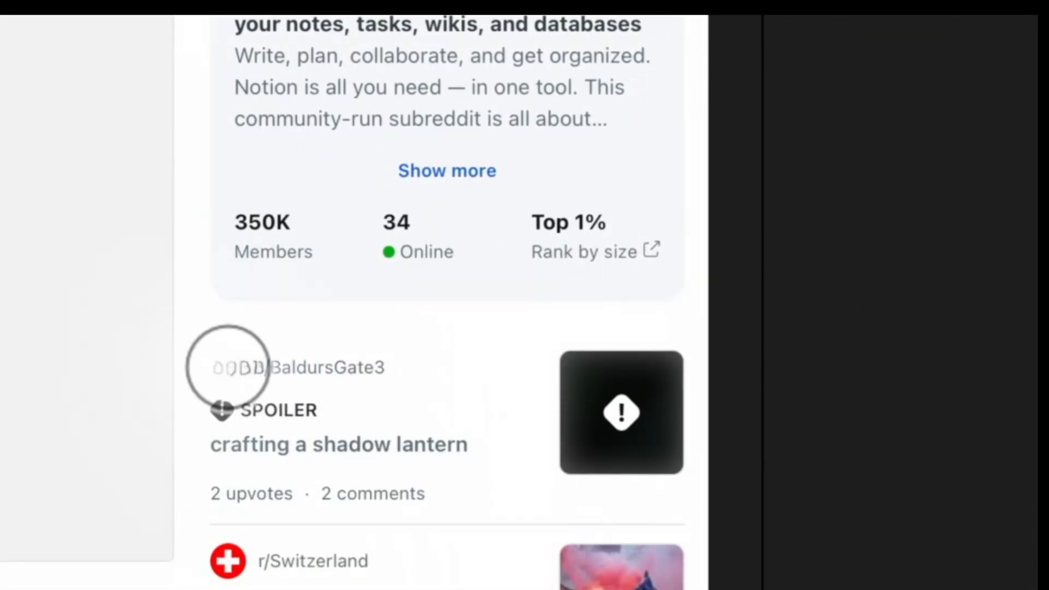
mouse_move(231, 407)
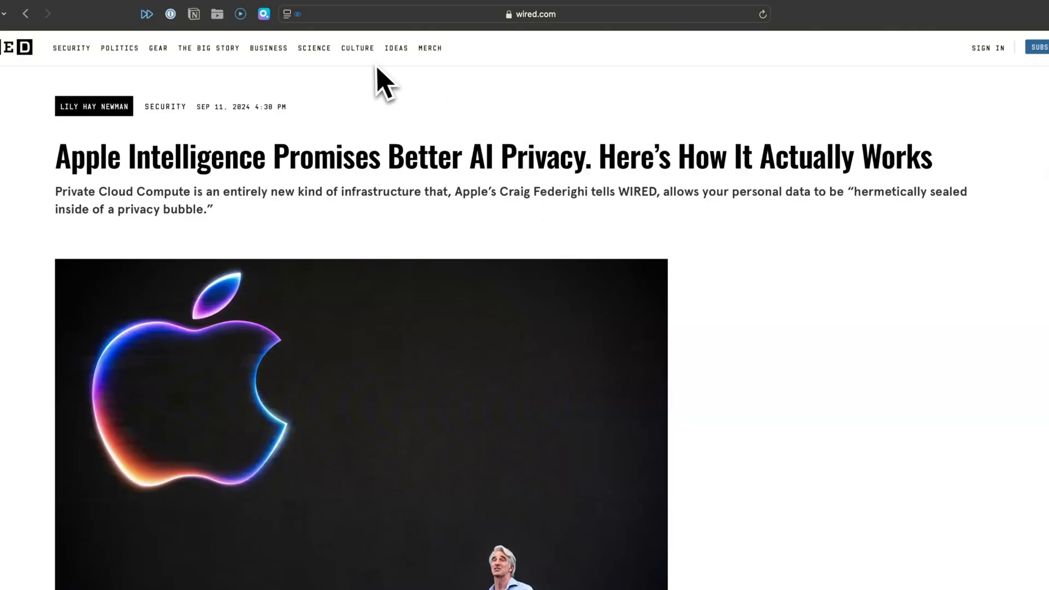
mouse_move(291, 31)
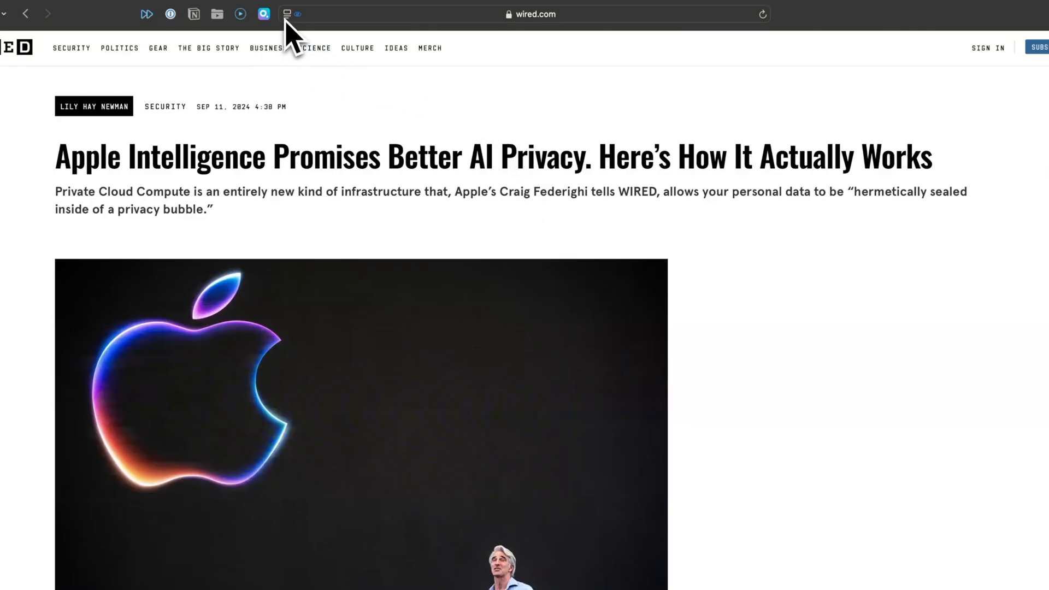
Step: Show the Wired Apple Intelligence privacy article in Reader view with Summarize available
click(288, 14)
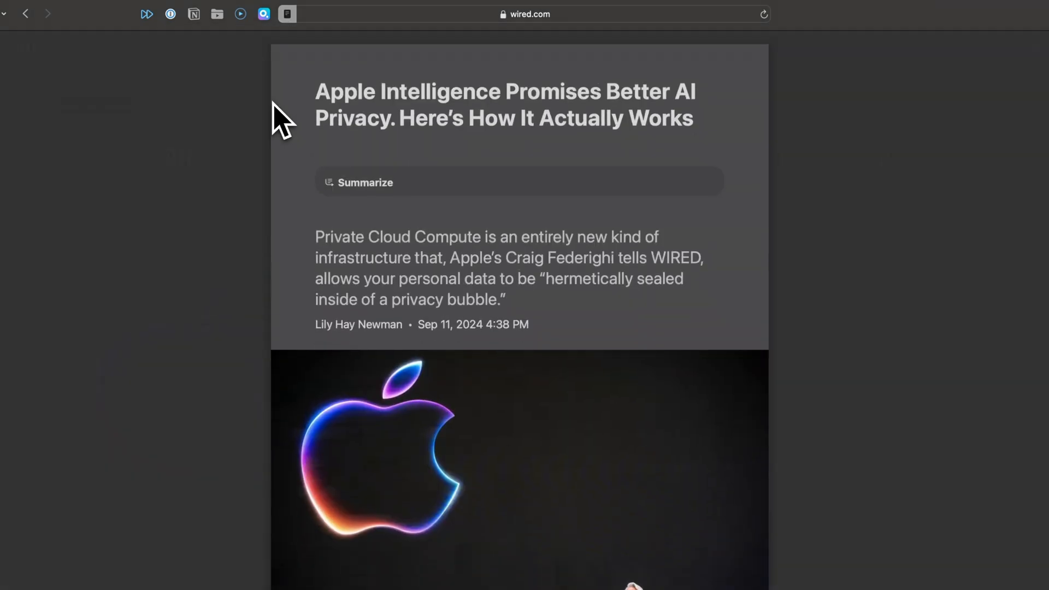
mouse_move(367, 195)
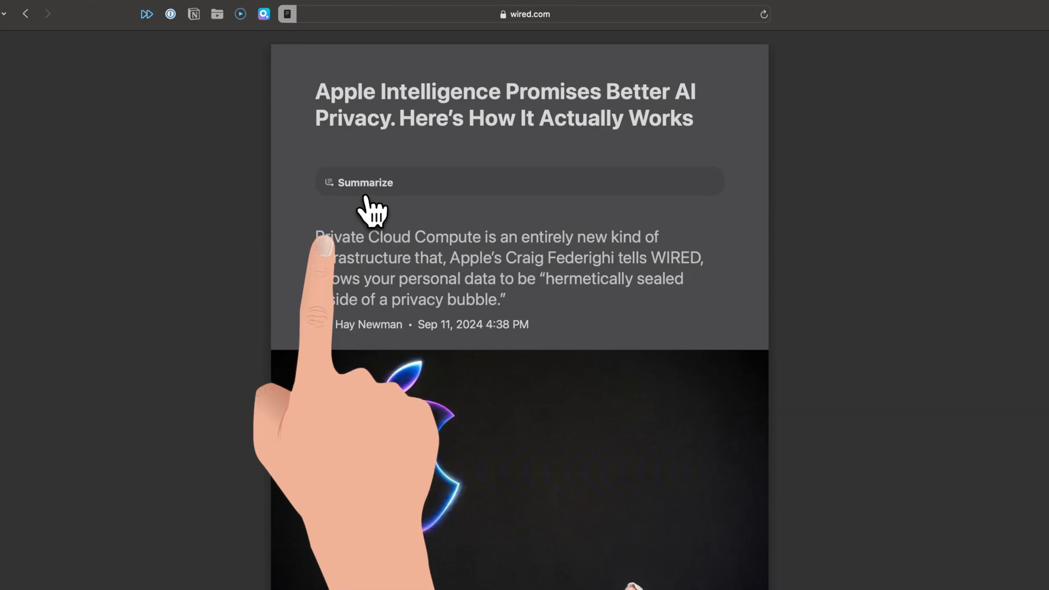
mouse_move(374, 201)
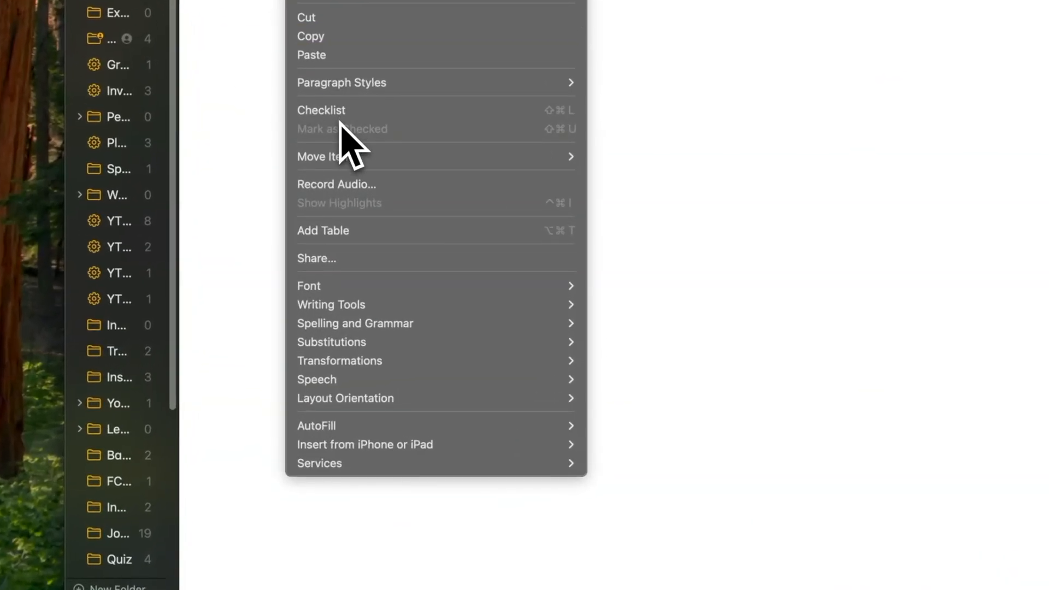
mouse_move(347, 157)
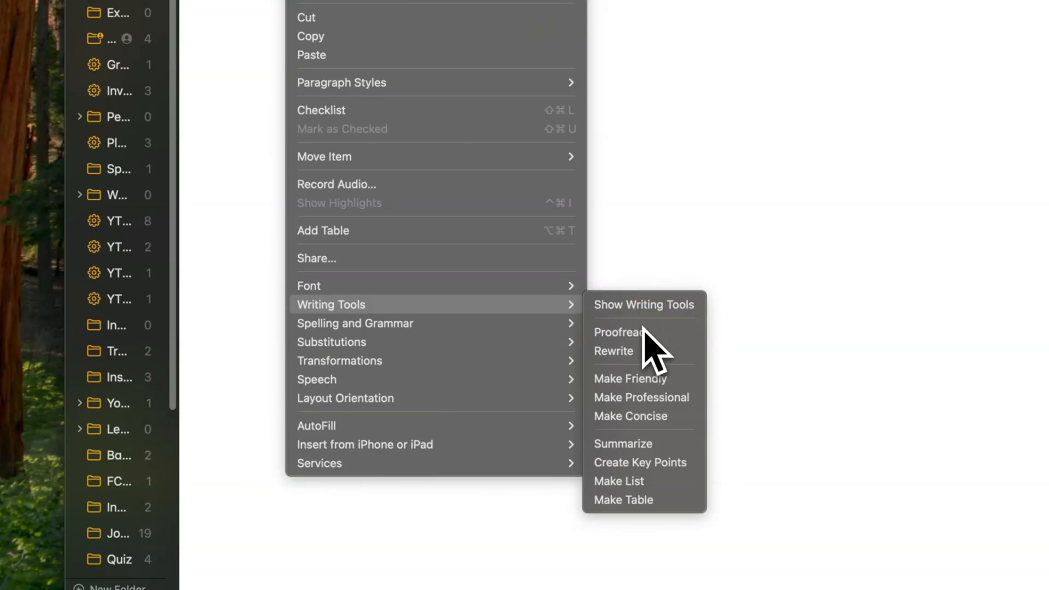
mouse_move(642, 379)
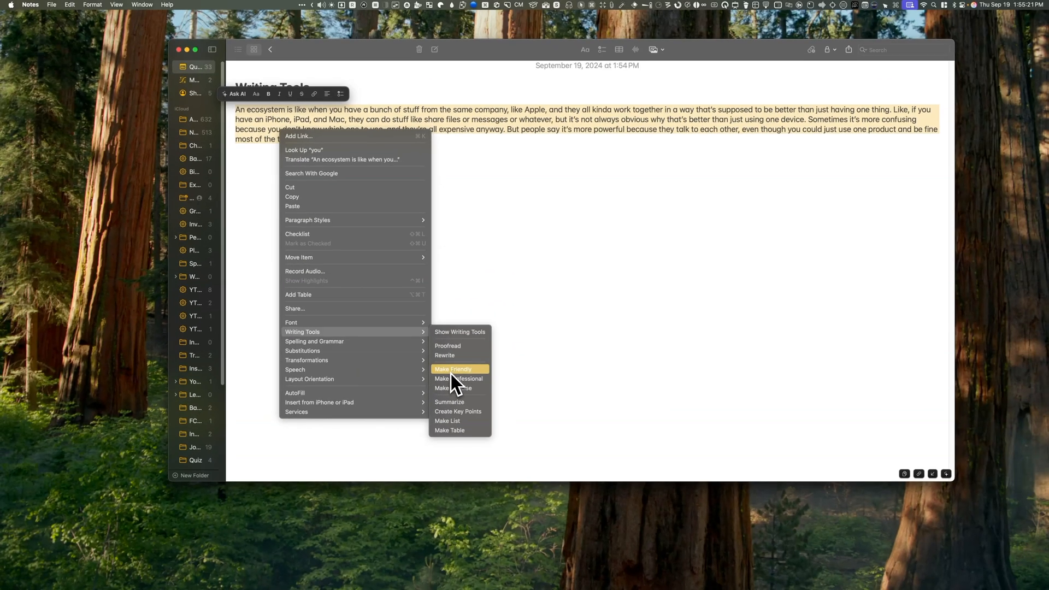
Step: Rewrite the ecosystem paragraph with Make Friendly and keep the result
click(452, 368)
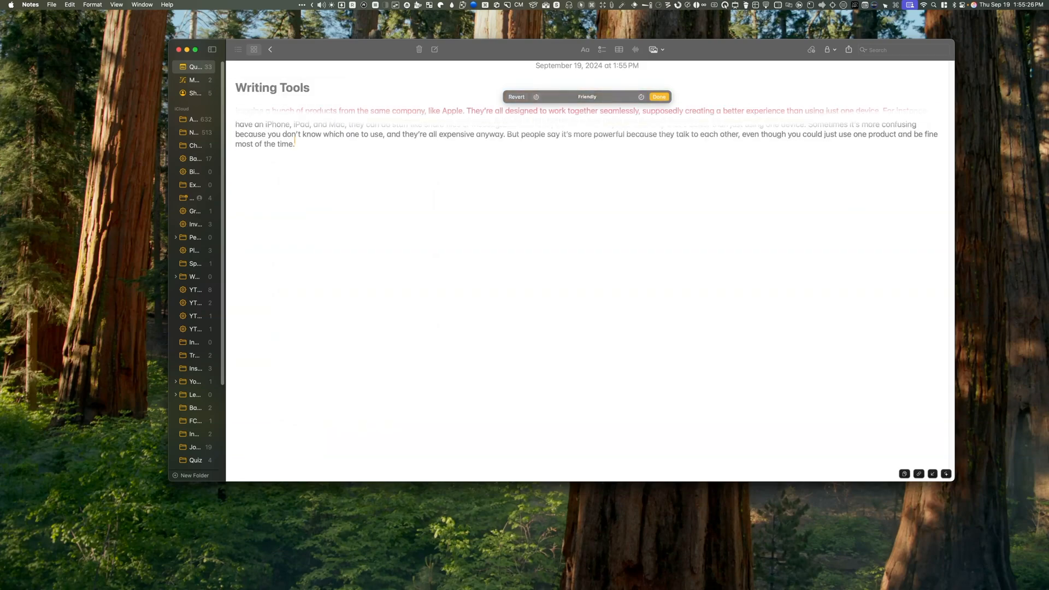
click(658, 96)
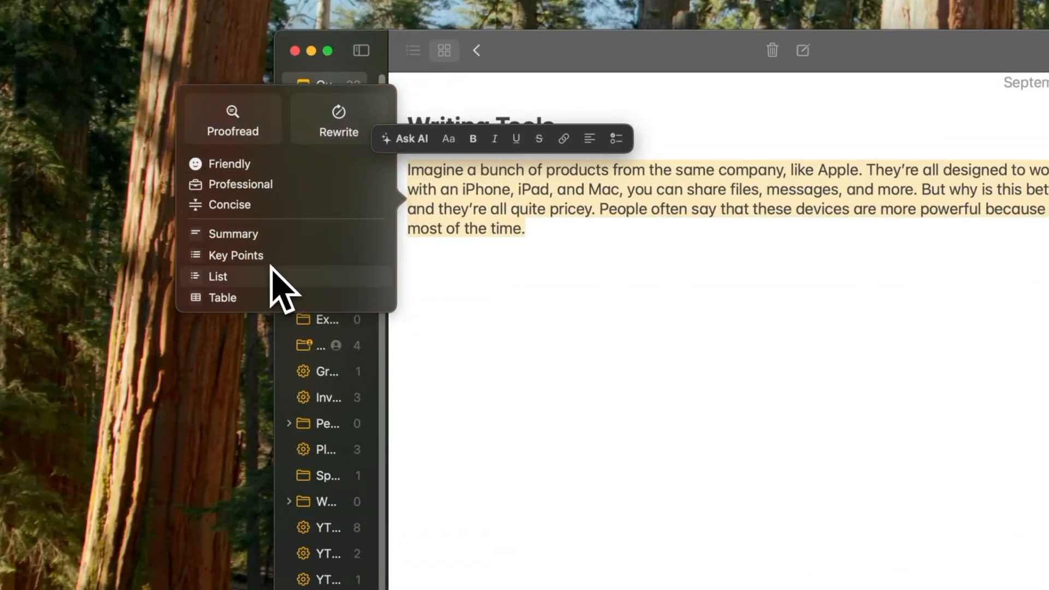
Step: Add a Key Points bullet list from the paragraph and place the cursor below it
click(236, 254)
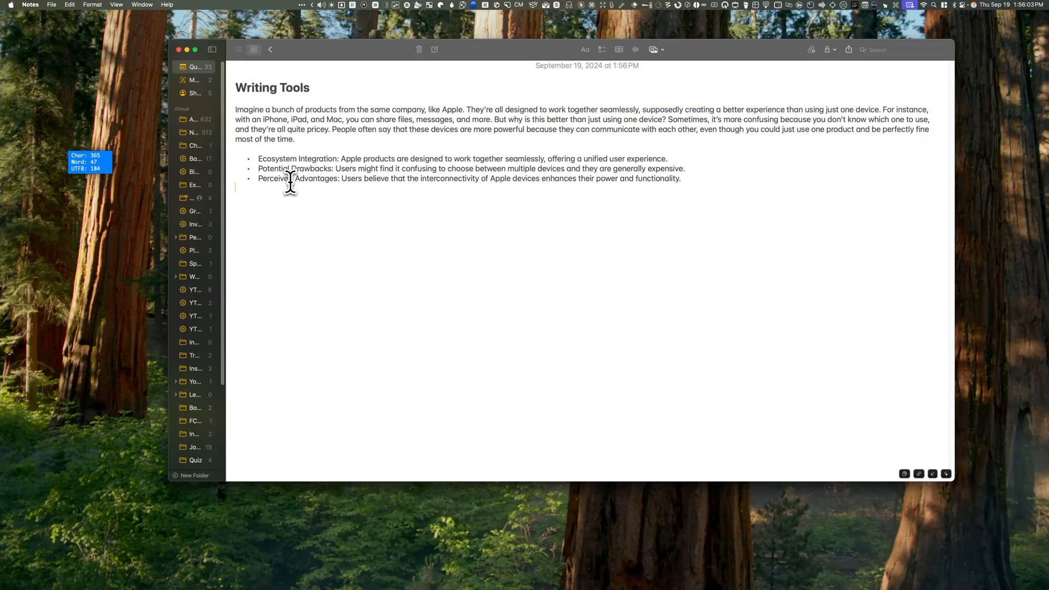
click(635, 49)
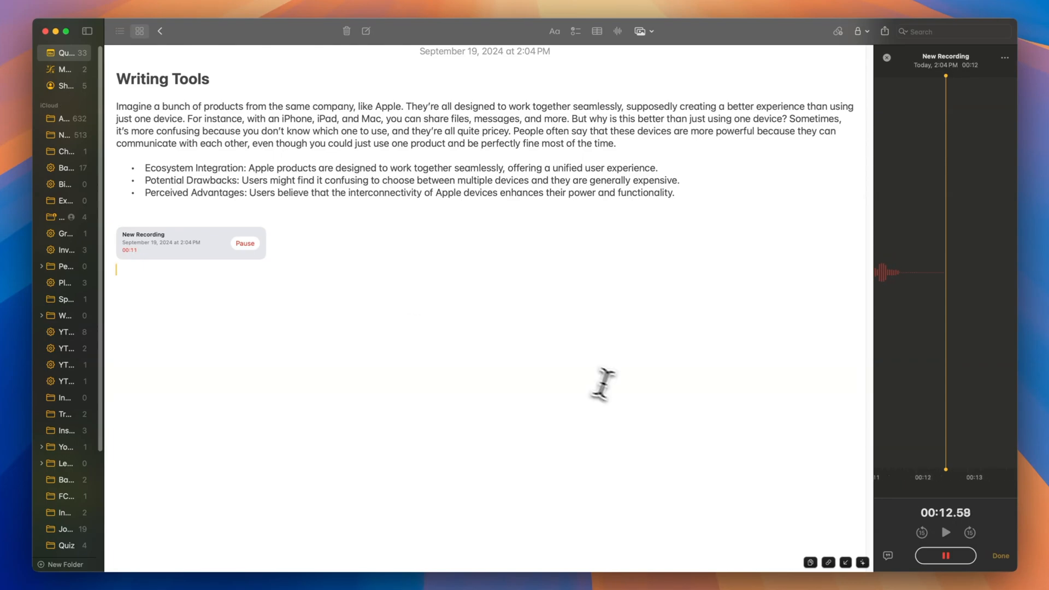
Step: Stop the audio recording so the note keeps a New Recording with its transcript
click(999, 555)
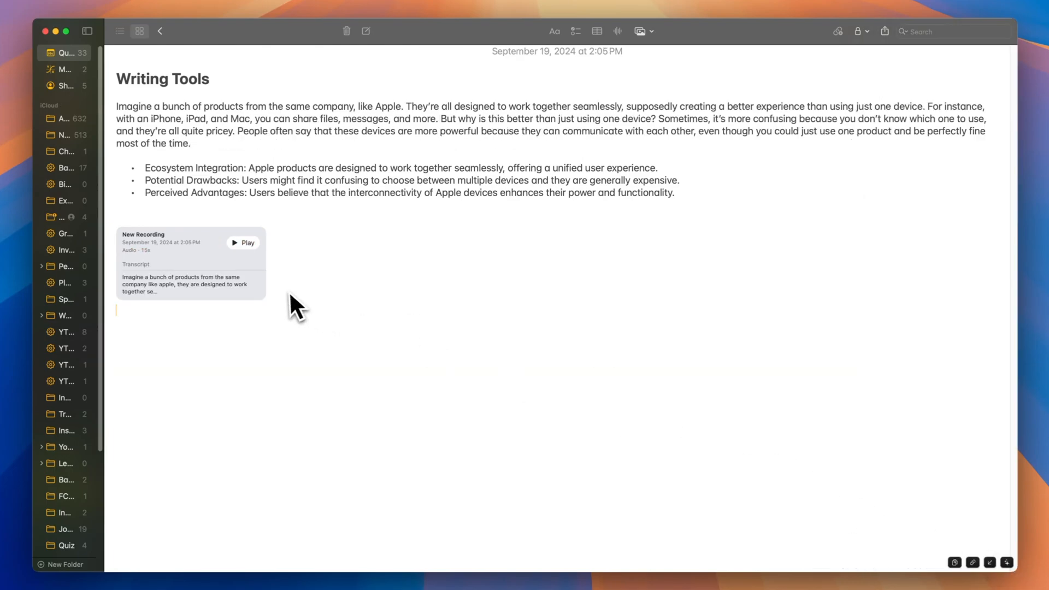